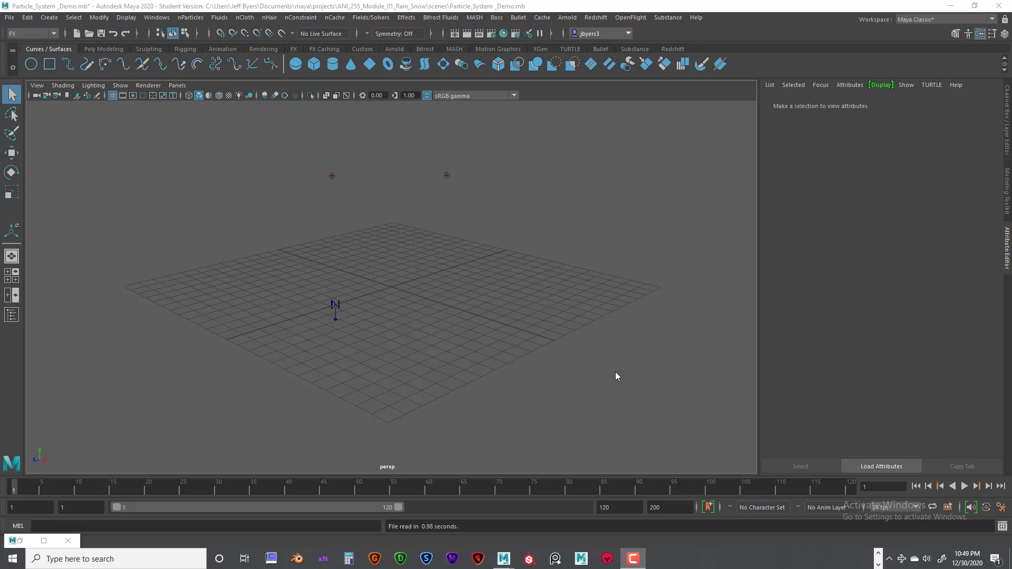
pyautogui.moveTo(614, 373)
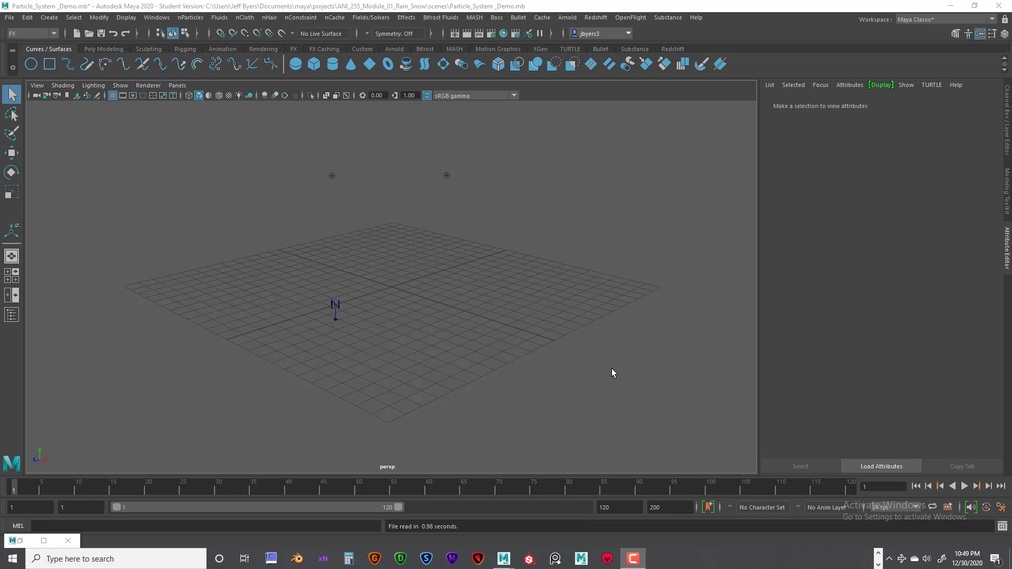
pyautogui.moveTo(563, 344)
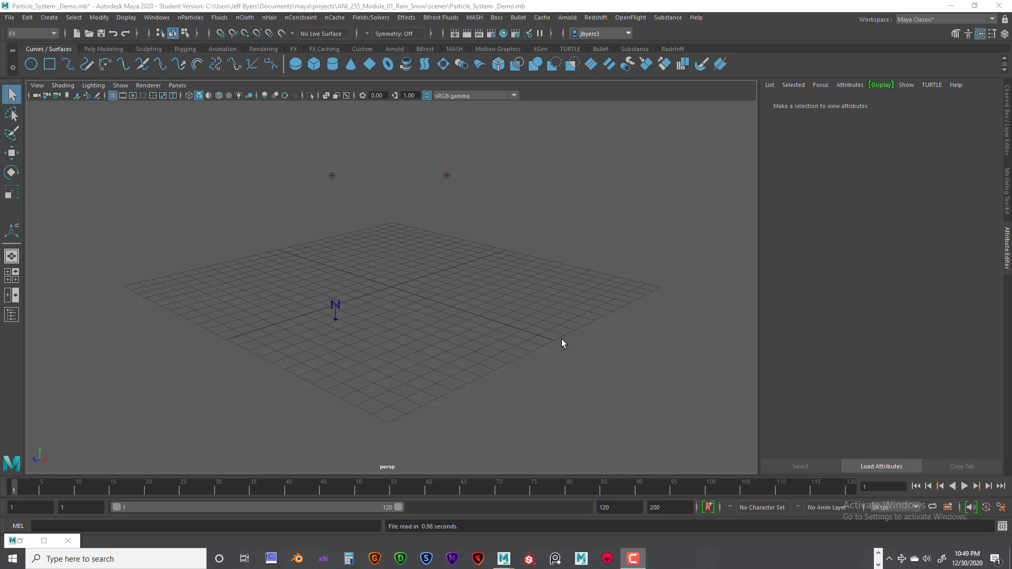
pyautogui.moveTo(443, 282)
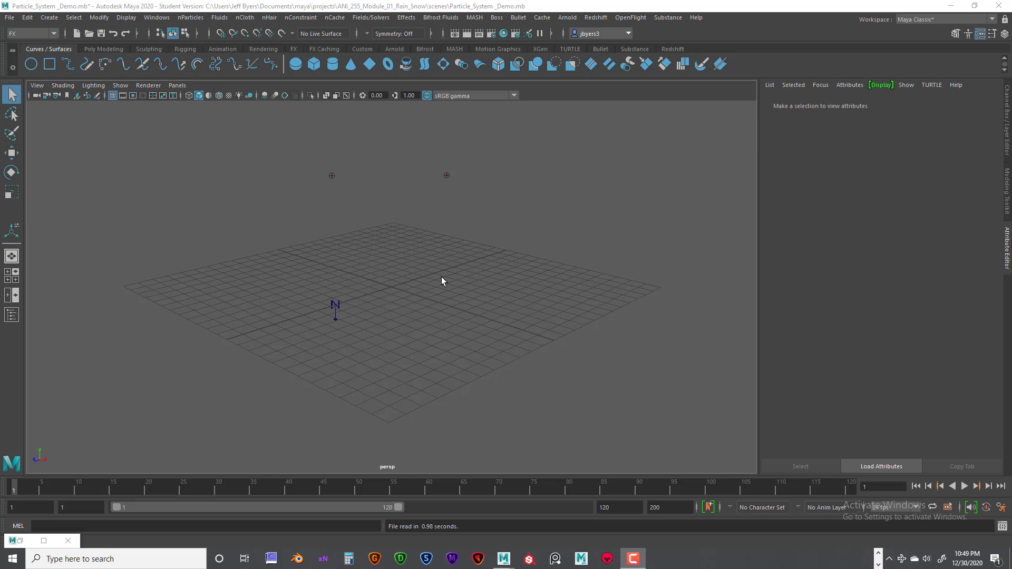
pyautogui.moveTo(349, 206)
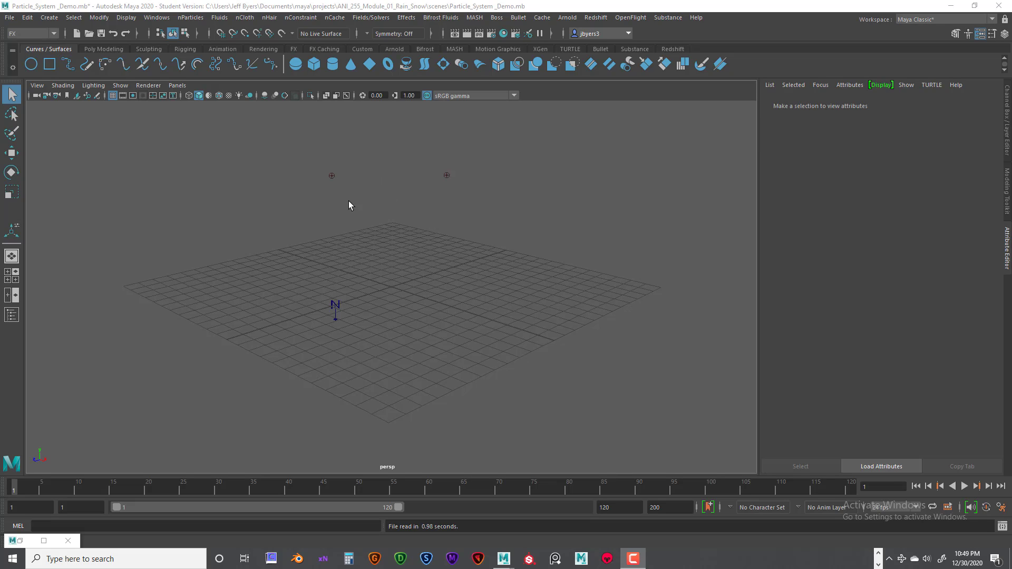
pyautogui.moveTo(485, 197)
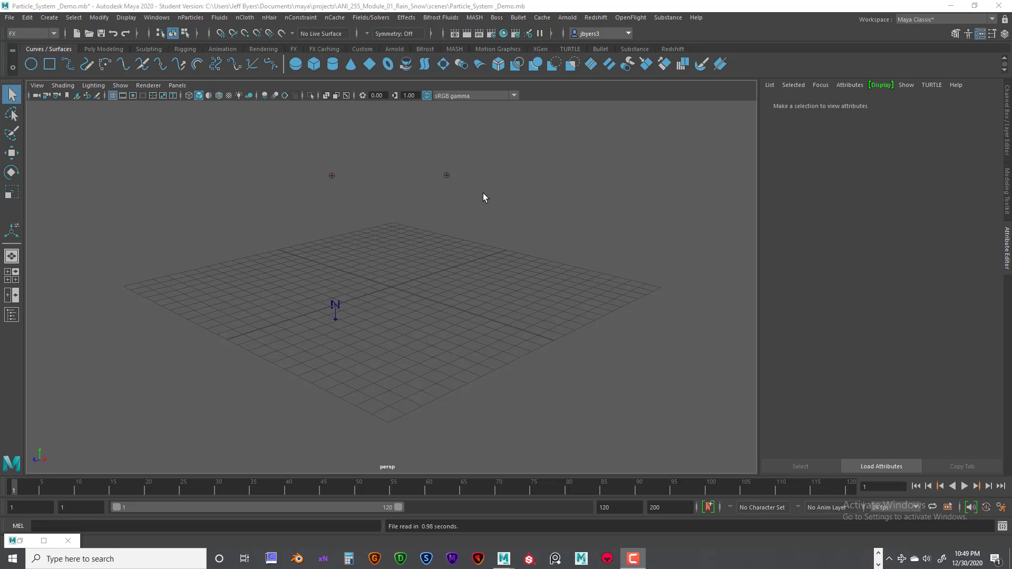
pyautogui.moveTo(419, 318)
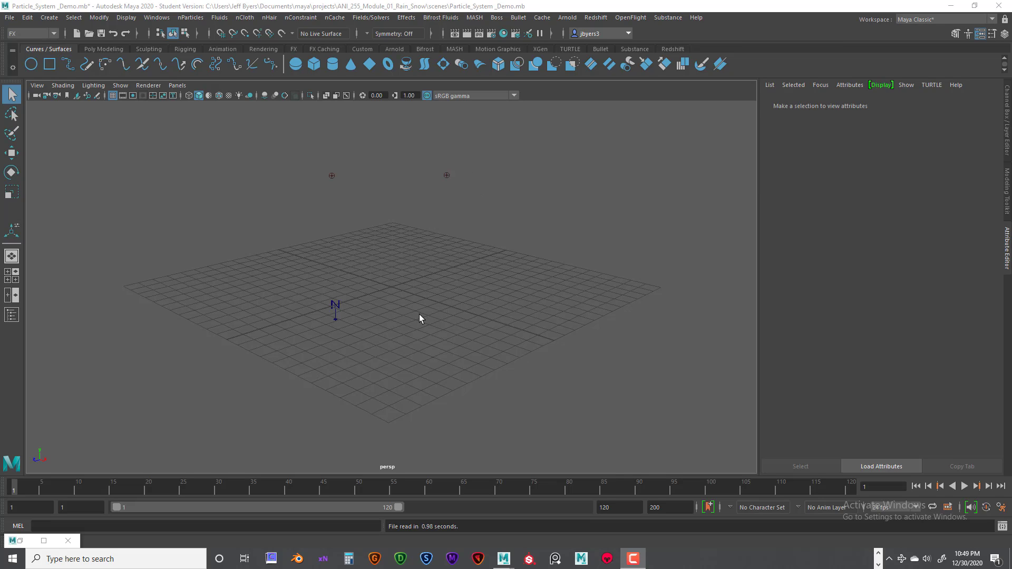
pyautogui.moveTo(453, 182)
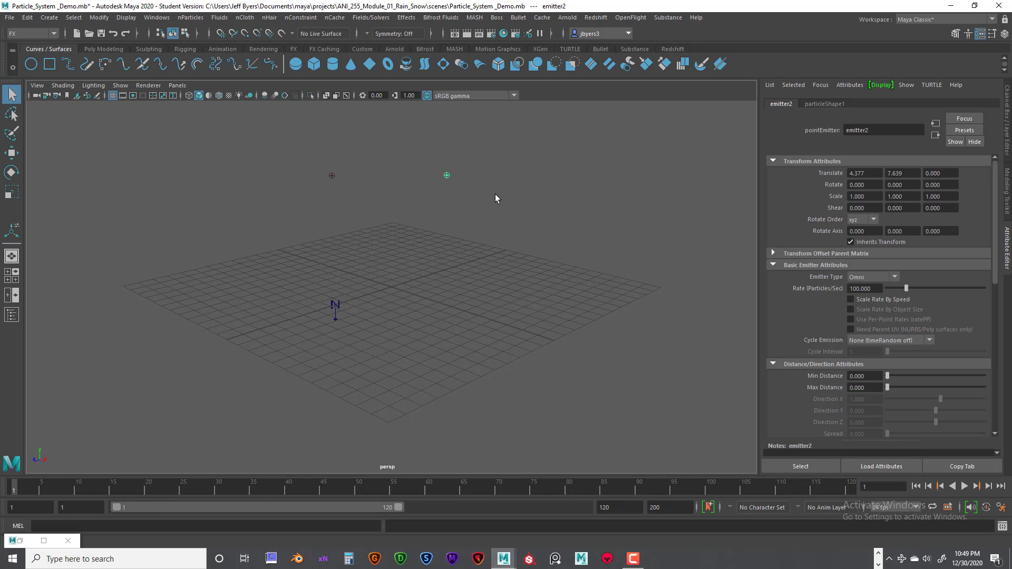
# Step: Show the Outliner and review emitter1 and particle1 node settings
pyautogui.click(156, 18)
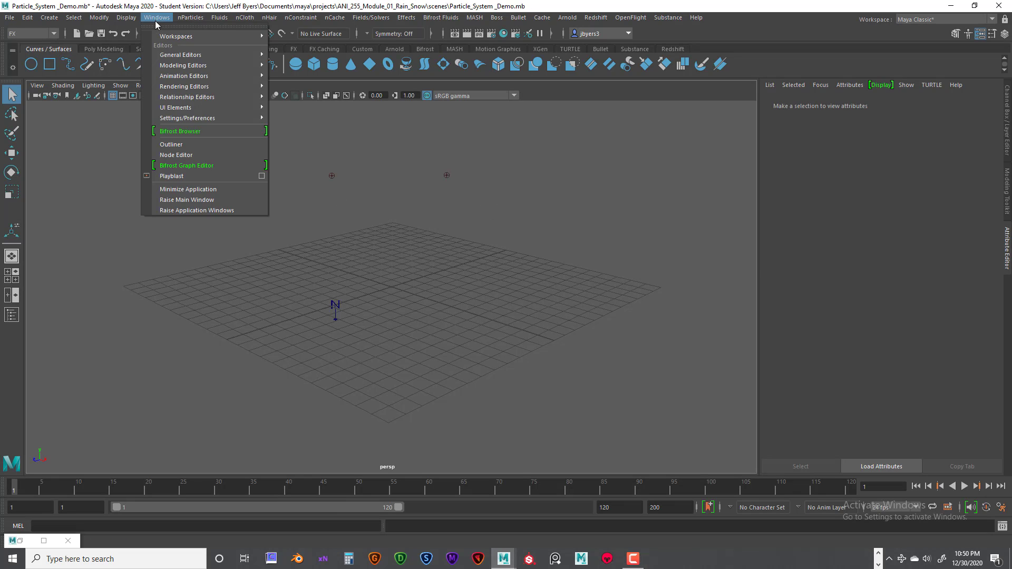
pyautogui.click(172, 145)
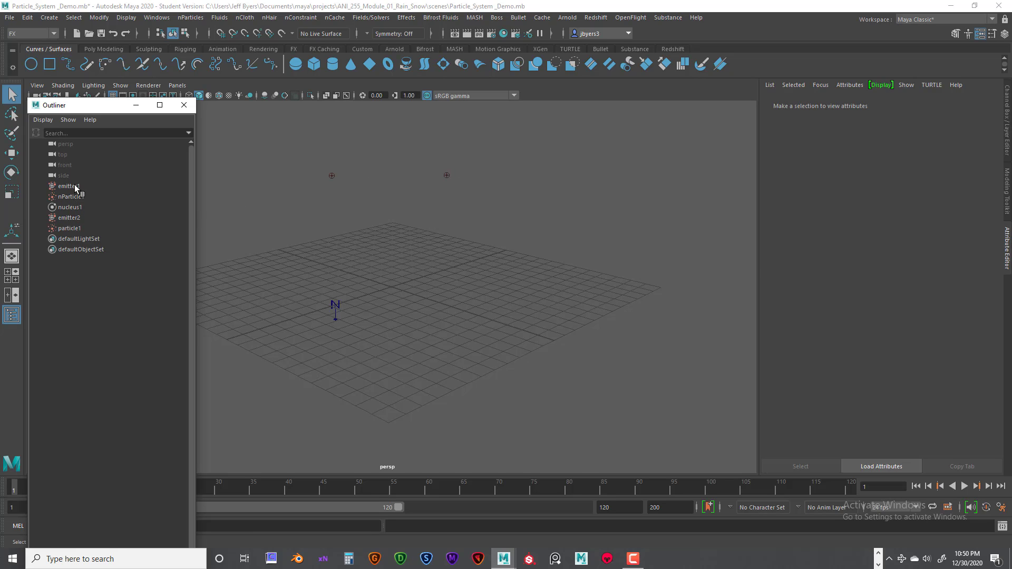
pyautogui.click(65, 187)
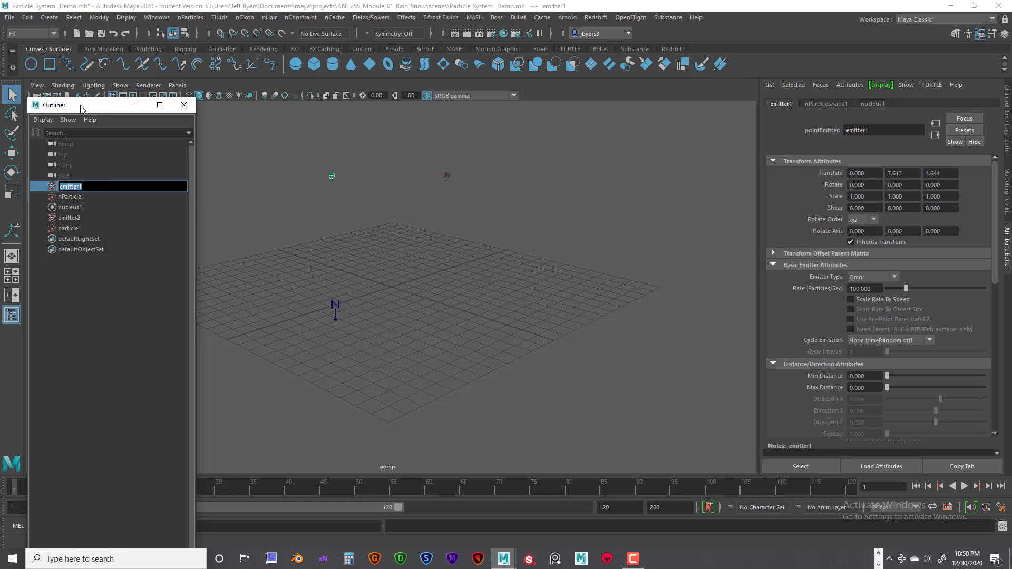
pyautogui.click(70, 228)
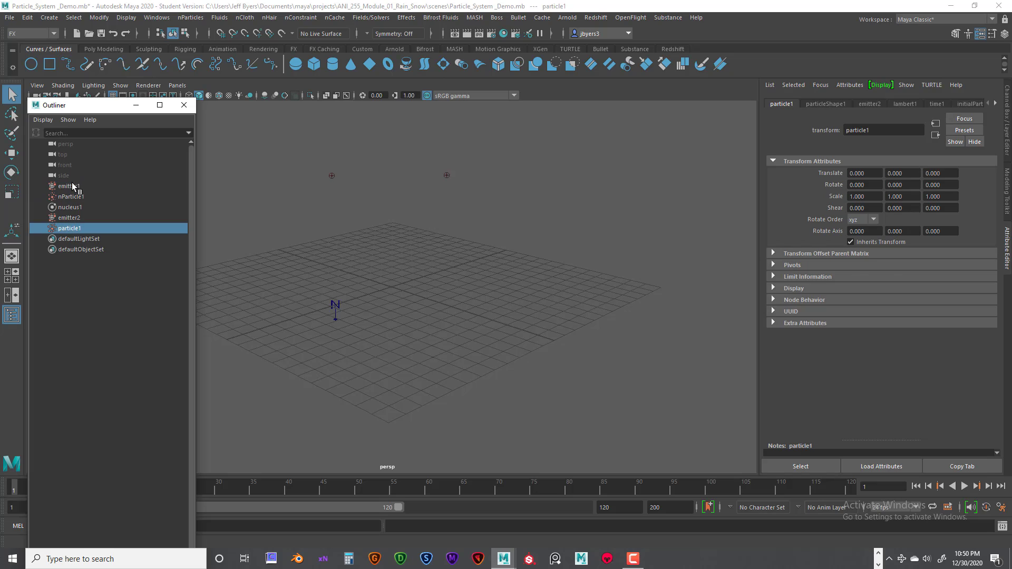
pyautogui.click(67, 185)
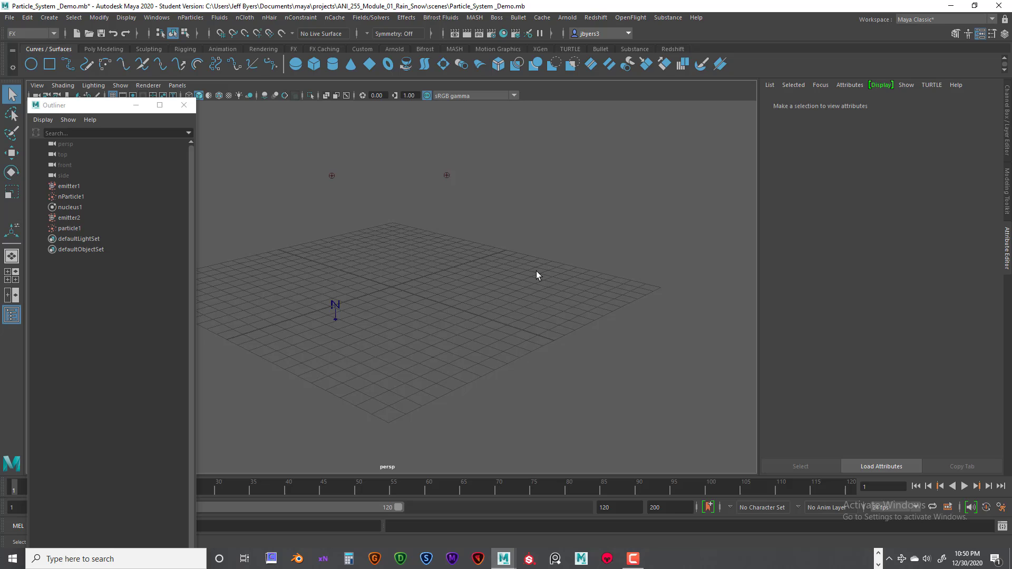
pyautogui.moveTo(419, 234)
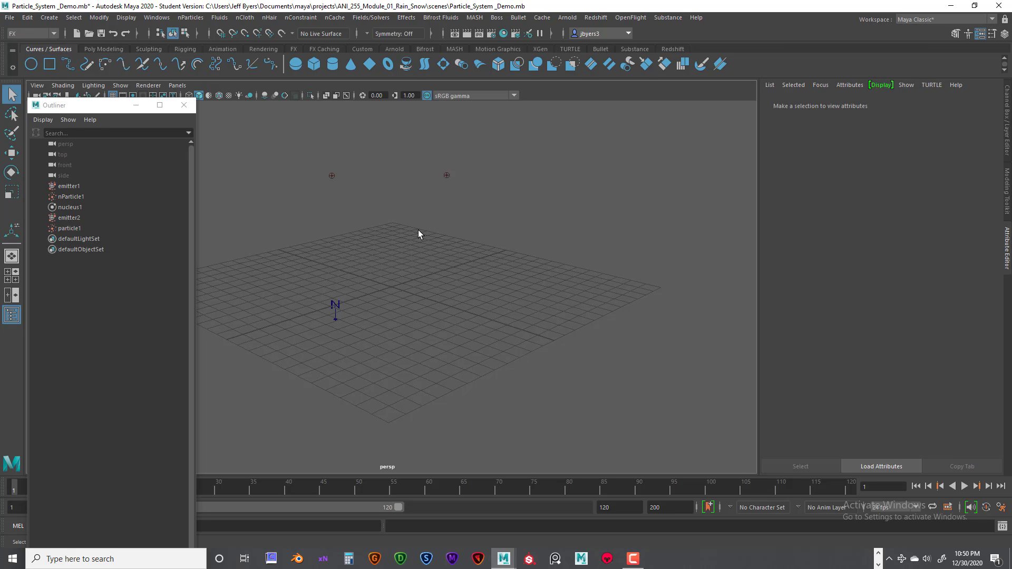
pyautogui.moveTo(81, 213)
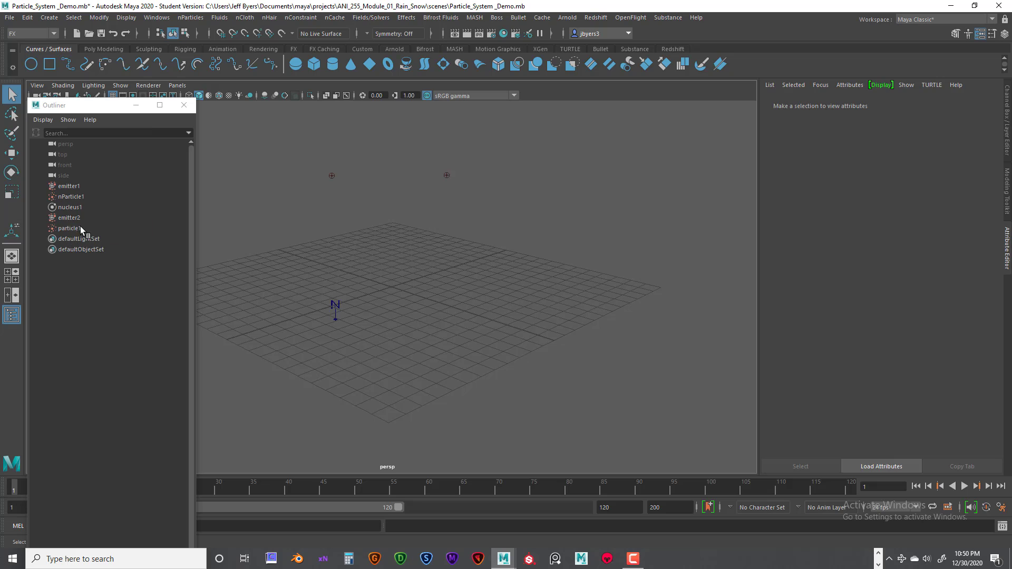
# Step: Review emitter2, particle1, nucleus1 (gravity 9.8), emitter1 (omni, 100/sec) and nParticle1 settings
pyautogui.click(69, 217)
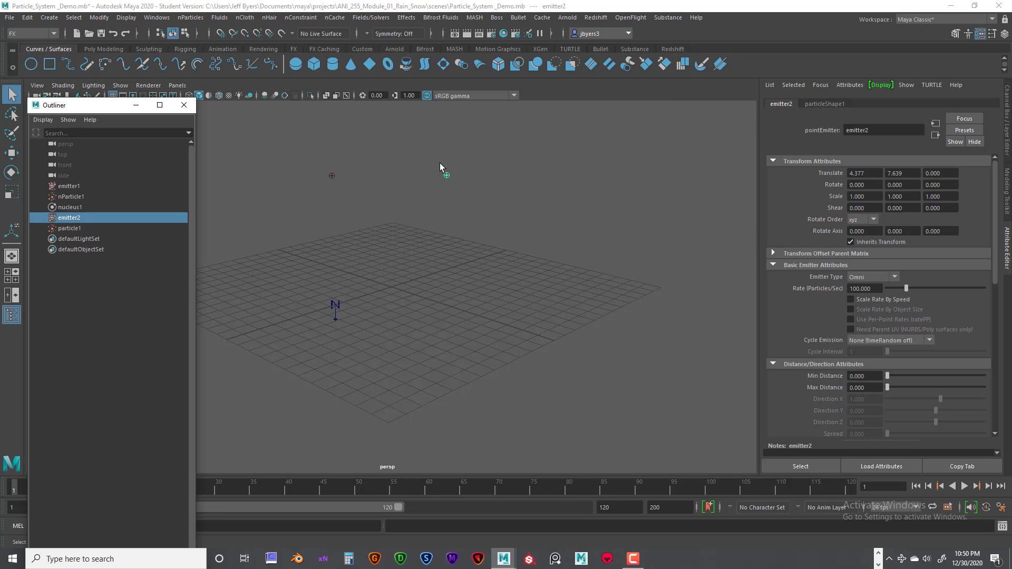
pyautogui.click(70, 228)
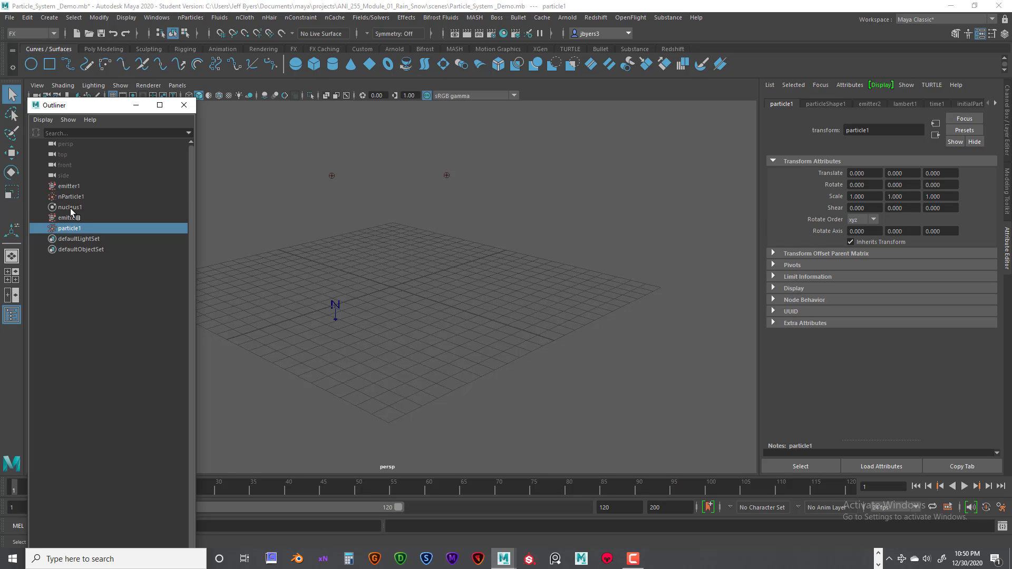
pyautogui.click(70, 207)
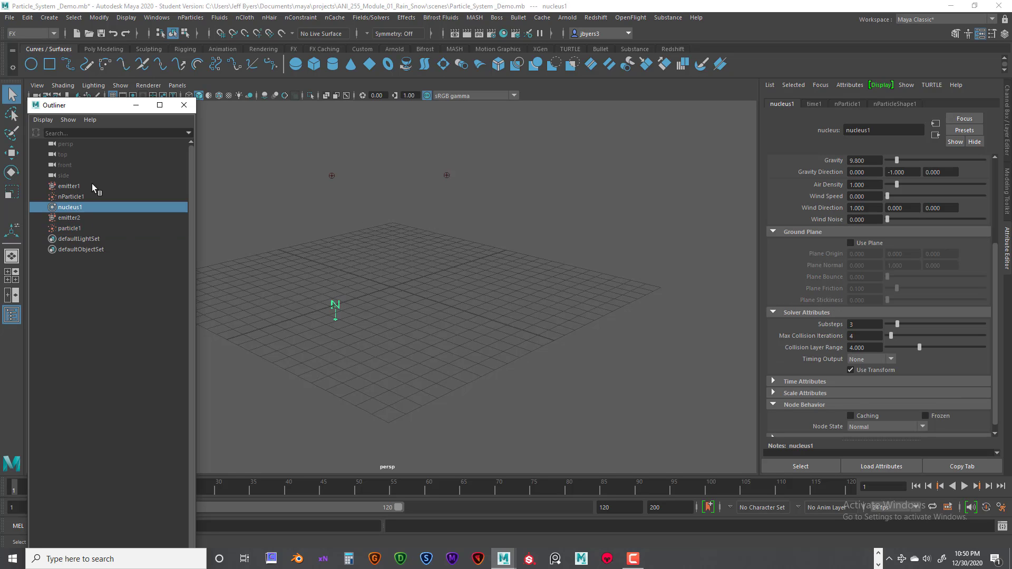
pyautogui.click(69, 186)
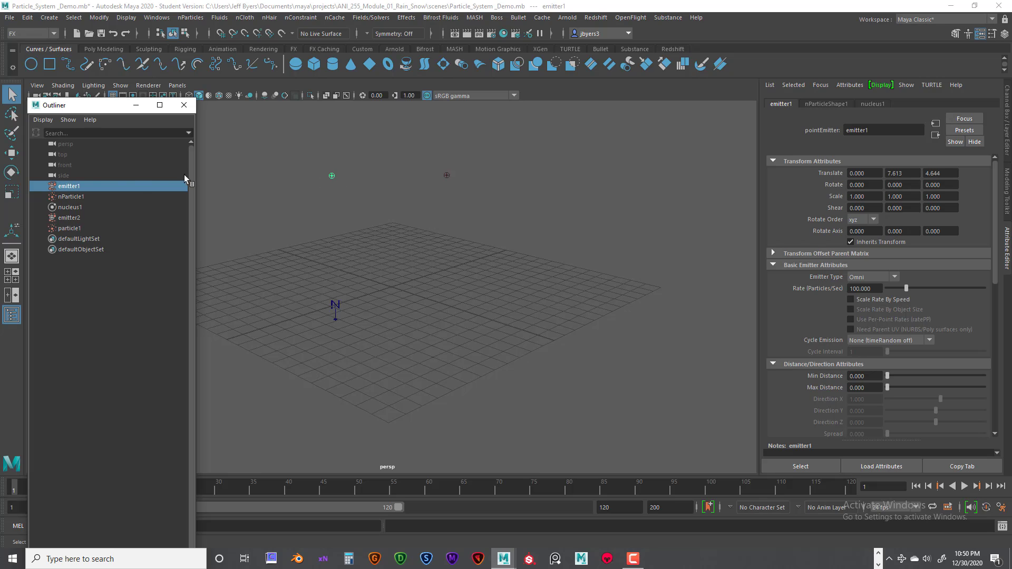
pyautogui.moveTo(82, 199)
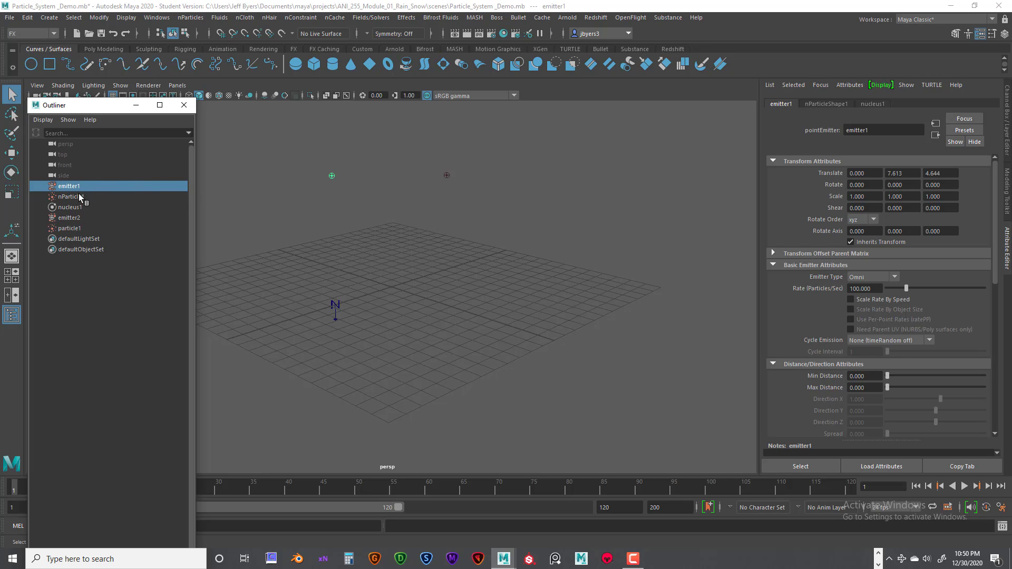
pyautogui.click(71, 196)
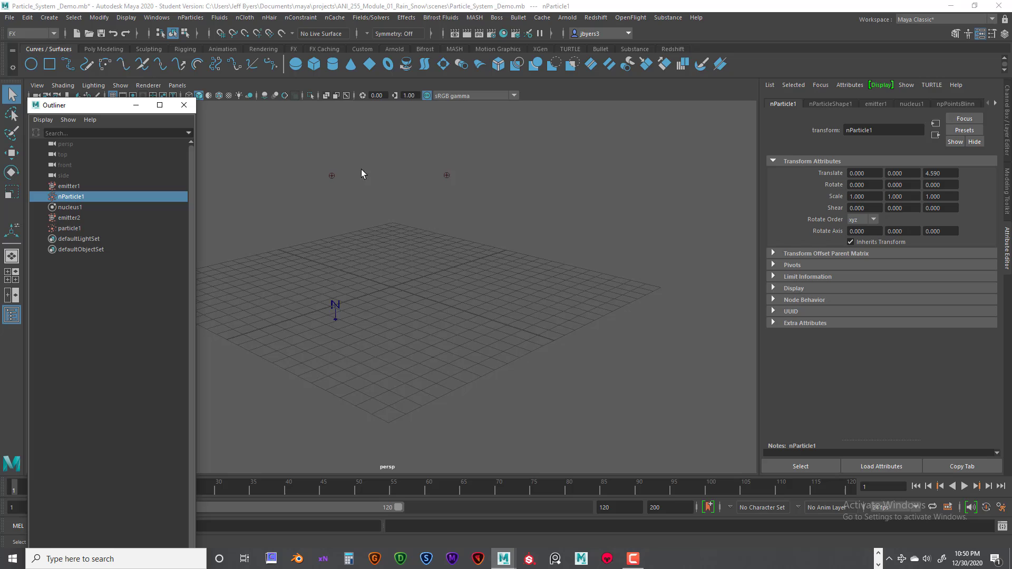
pyautogui.moveTo(65, 211)
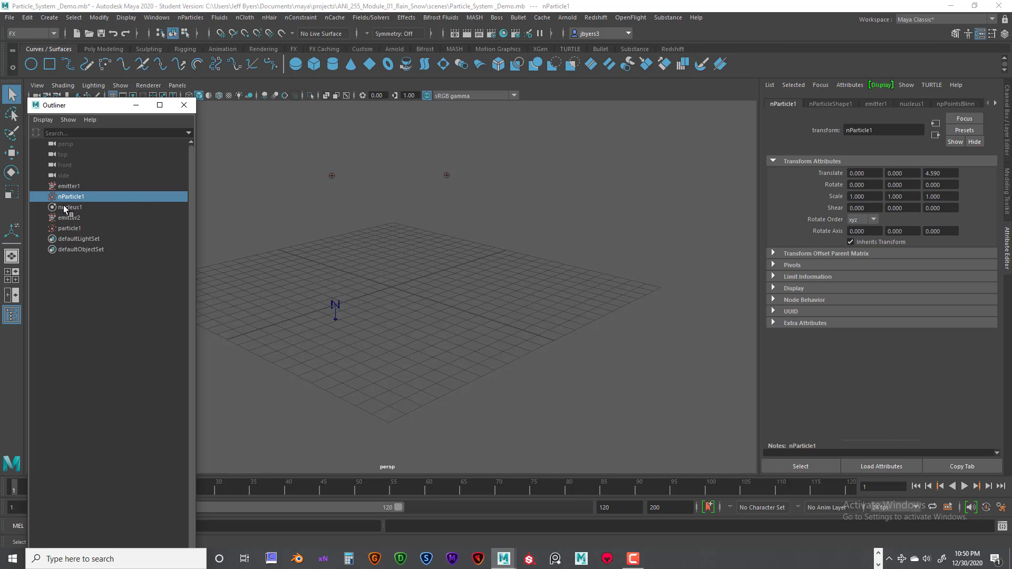
# Step: Show nucleus1's solver settings with gravity 9.8, wind values and 3 substeps
pyautogui.click(69, 207)
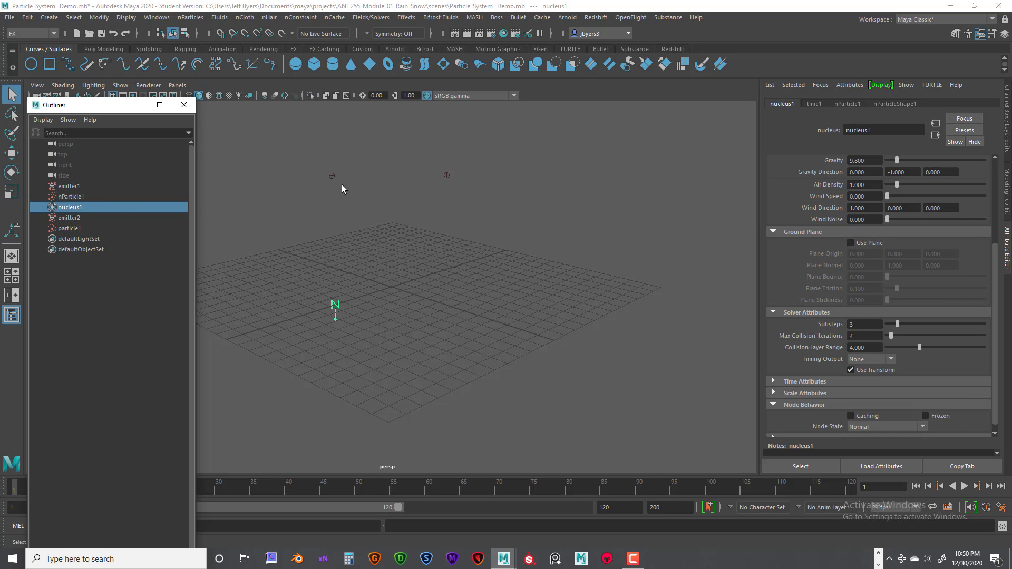
pyautogui.moveTo(334, 309)
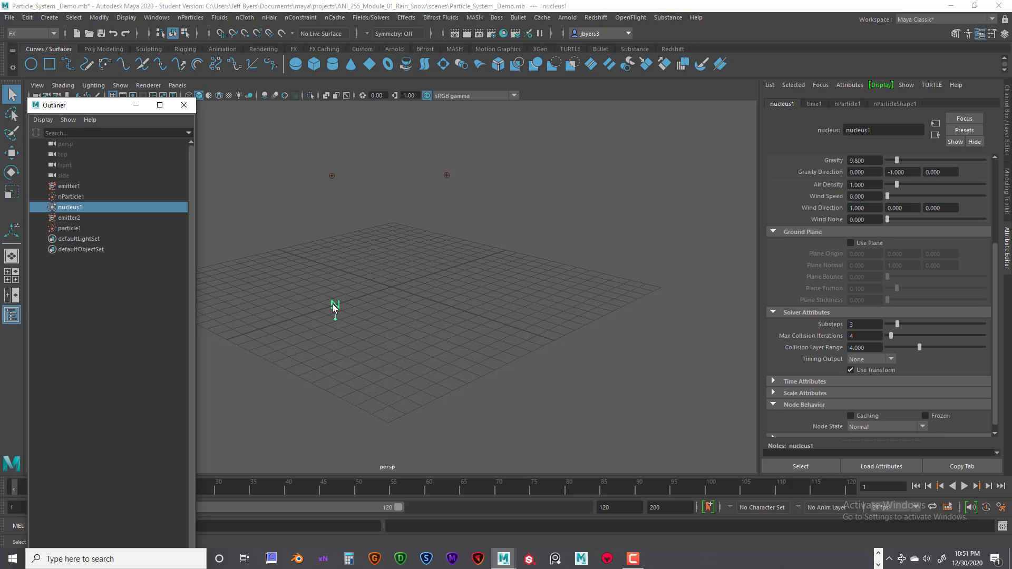
pyautogui.moveTo(342, 311)
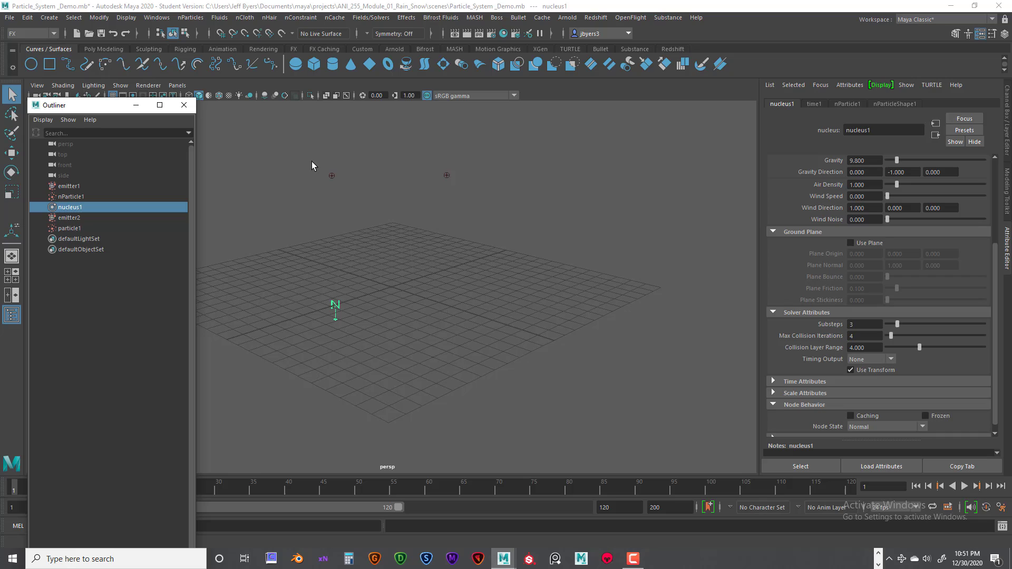
pyautogui.moveTo(412, 194)
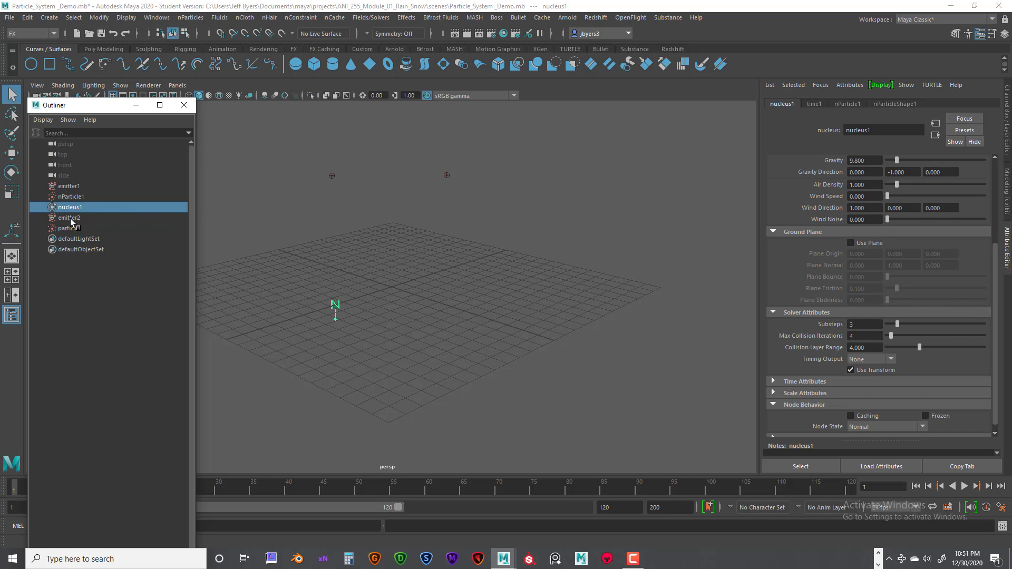
pyautogui.moveTo(335, 179)
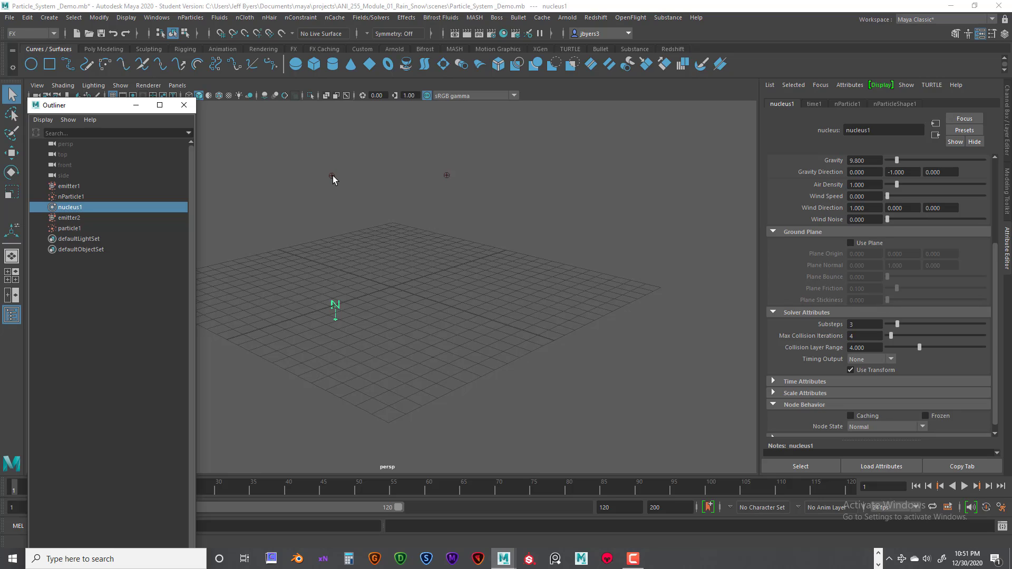
# Step: Review particle1 and show emitter2's settings: translate 4.377, 7.639, omni emission at 100/sec
pyautogui.moveTo(332, 179); pyautogui.dragTo(392, 368)
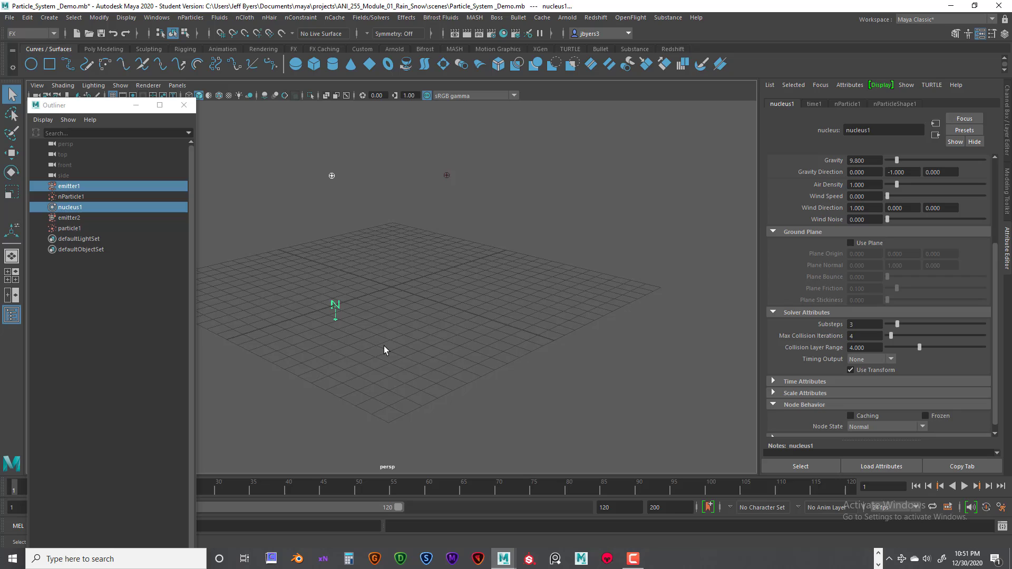
pyautogui.moveTo(377, 218)
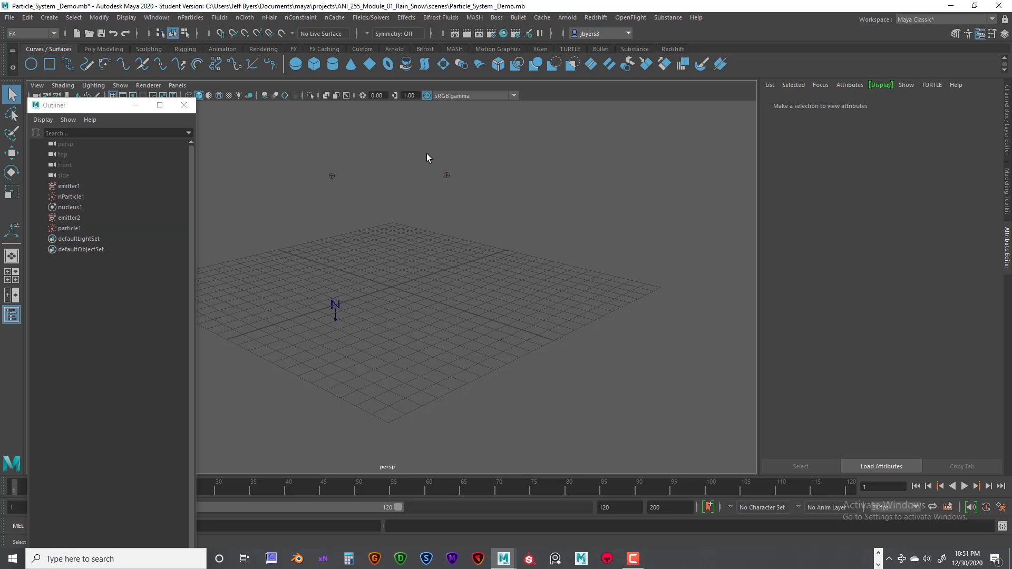
pyautogui.moveTo(425, 164)
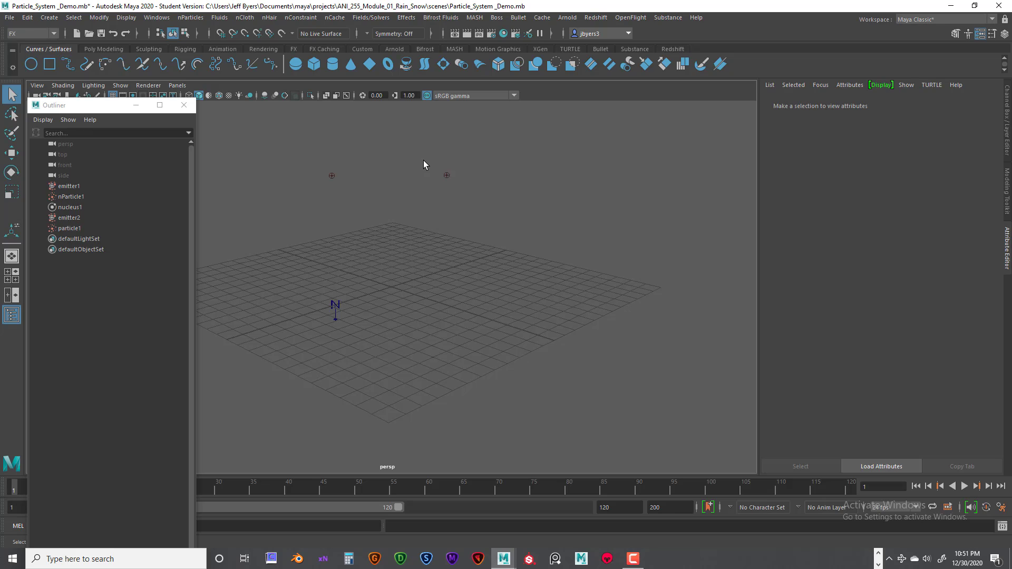
pyautogui.moveTo(443, 161)
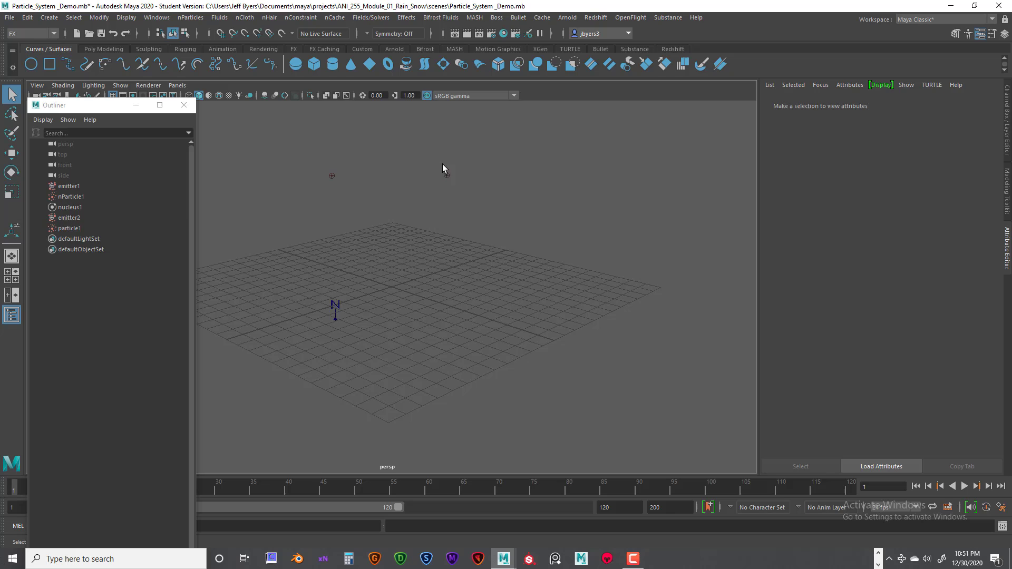
pyautogui.click(69, 217)
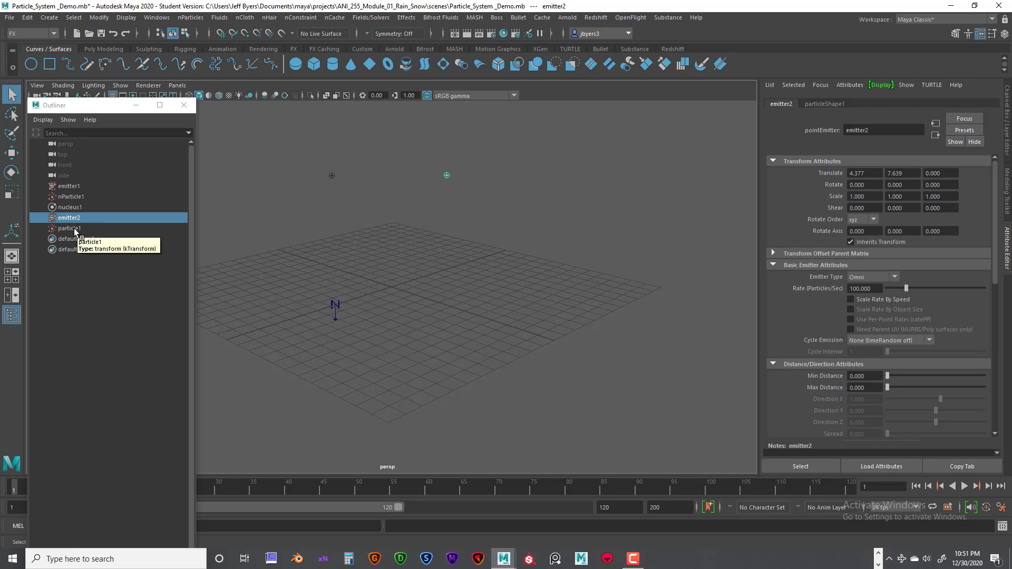
pyautogui.click(68, 228)
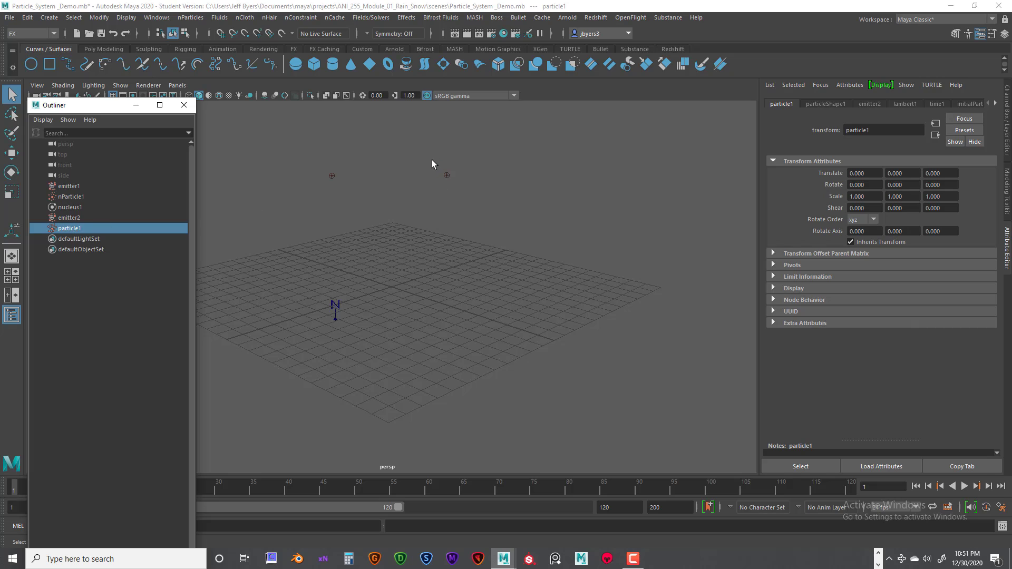
pyautogui.click(70, 218)
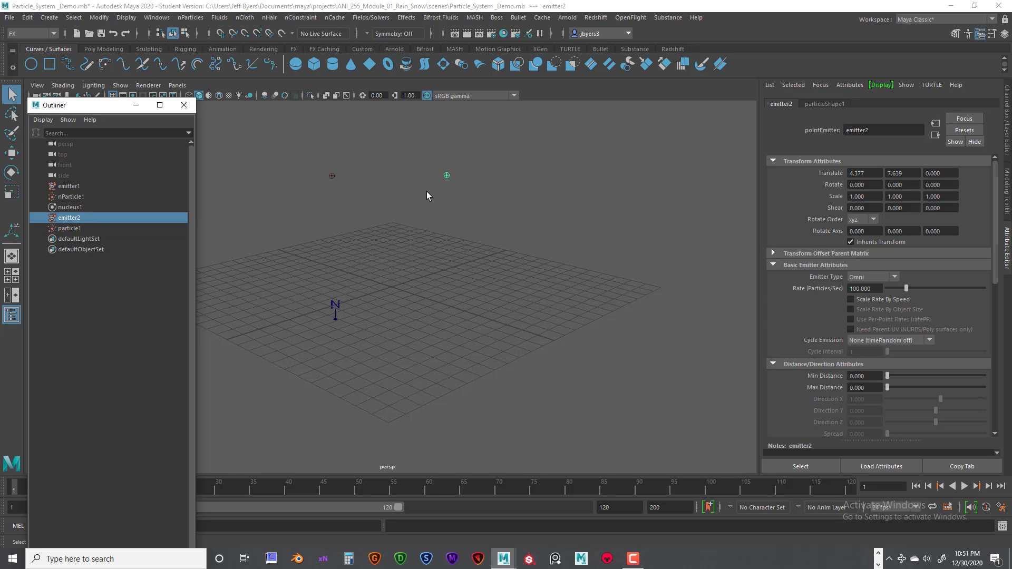
pyautogui.moveTo(461, 209)
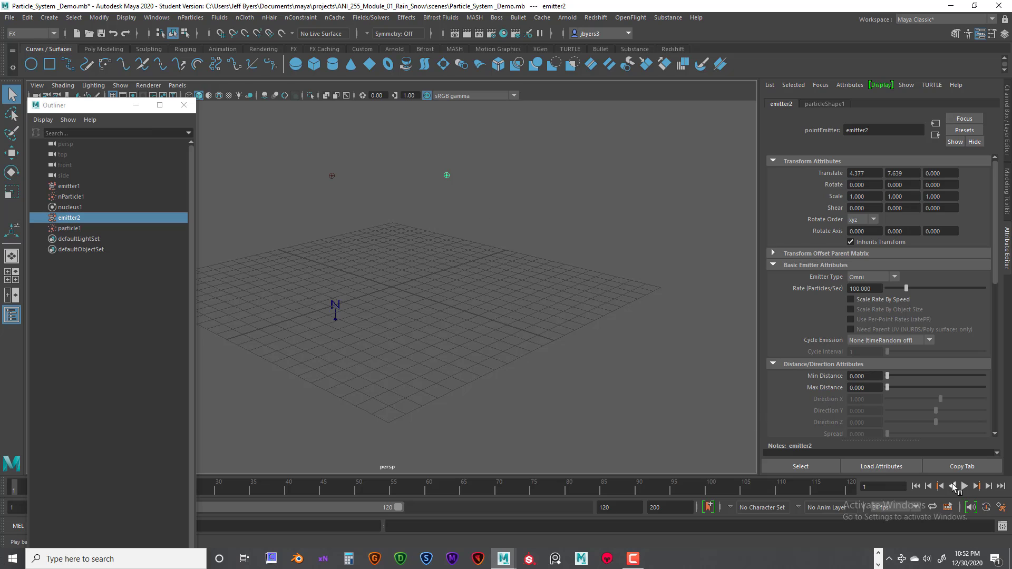
# Step: Play the particle simulation and stop it at frame 73 to compare both clouds
pyautogui.click(964, 486)
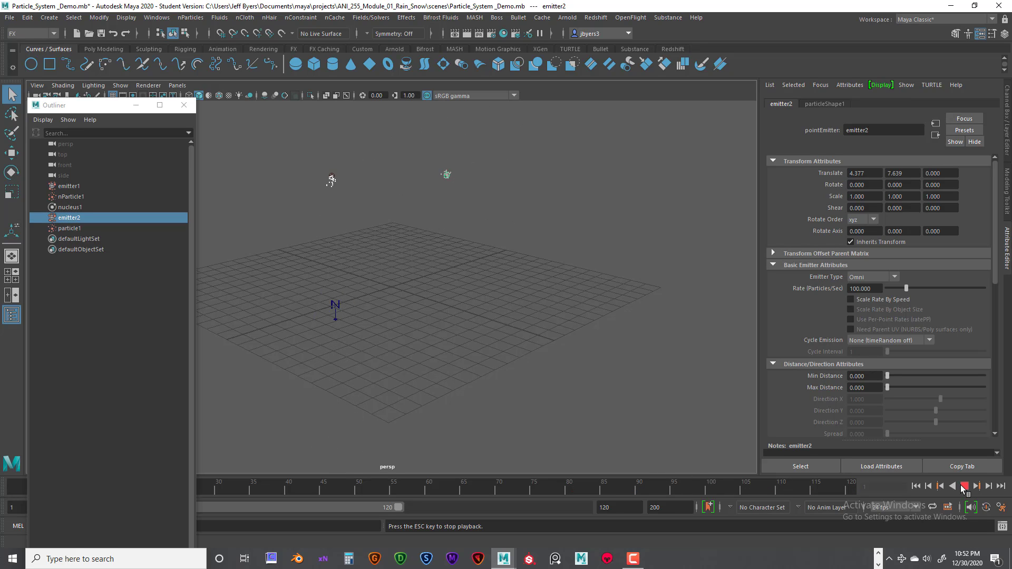
pyautogui.click(965, 487)
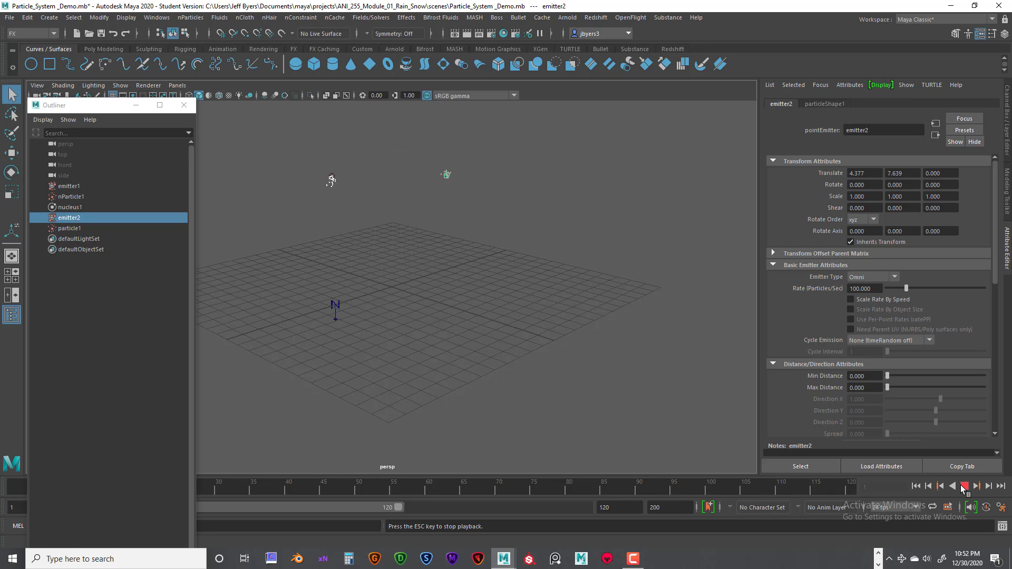
pyautogui.click(965, 486)
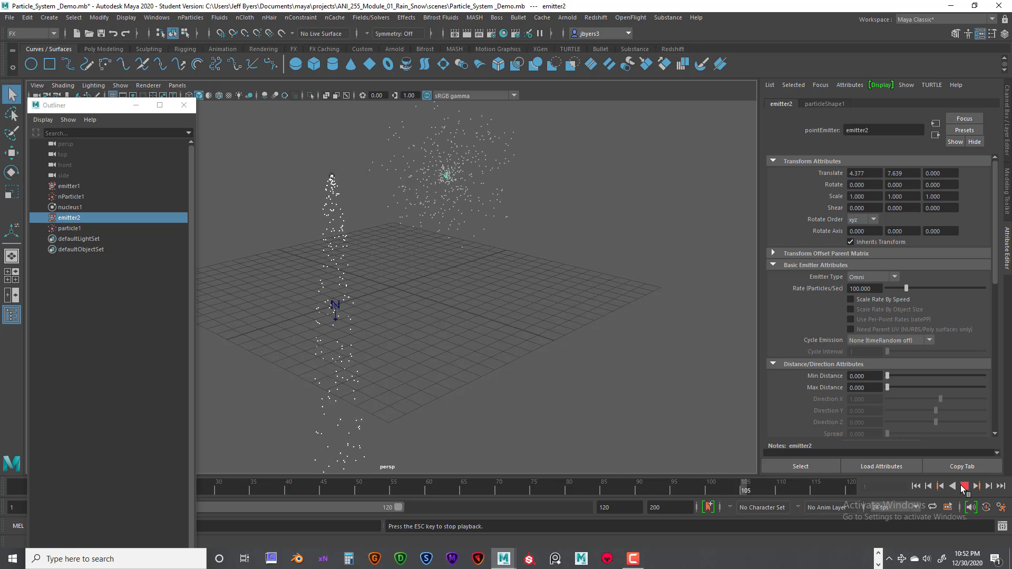
pyautogui.click(965, 486)
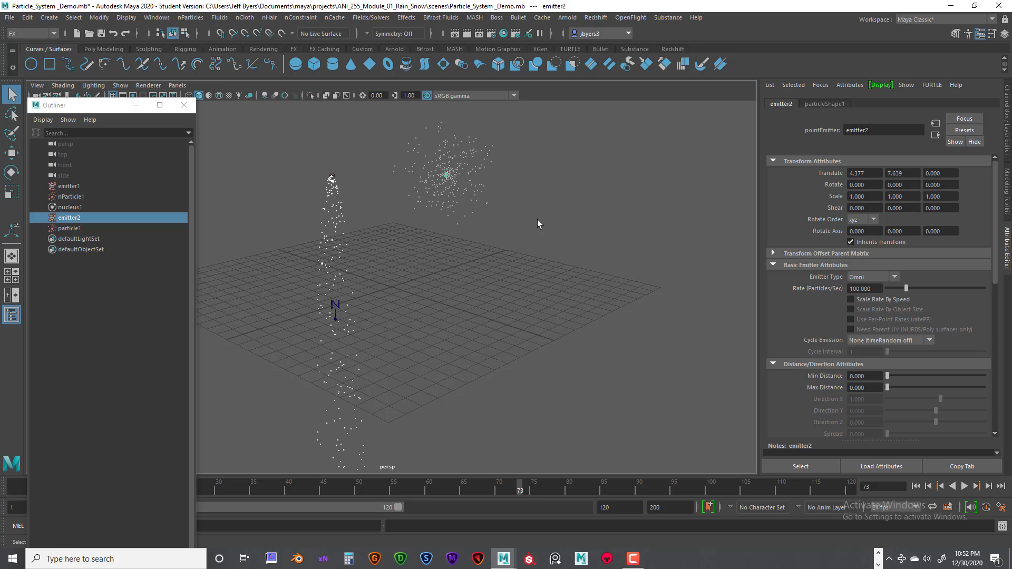
# Step: Inspect the floating particle1 cloud, then nParticle1 with translate Z 4.590
pyautogui.click(68, 228)
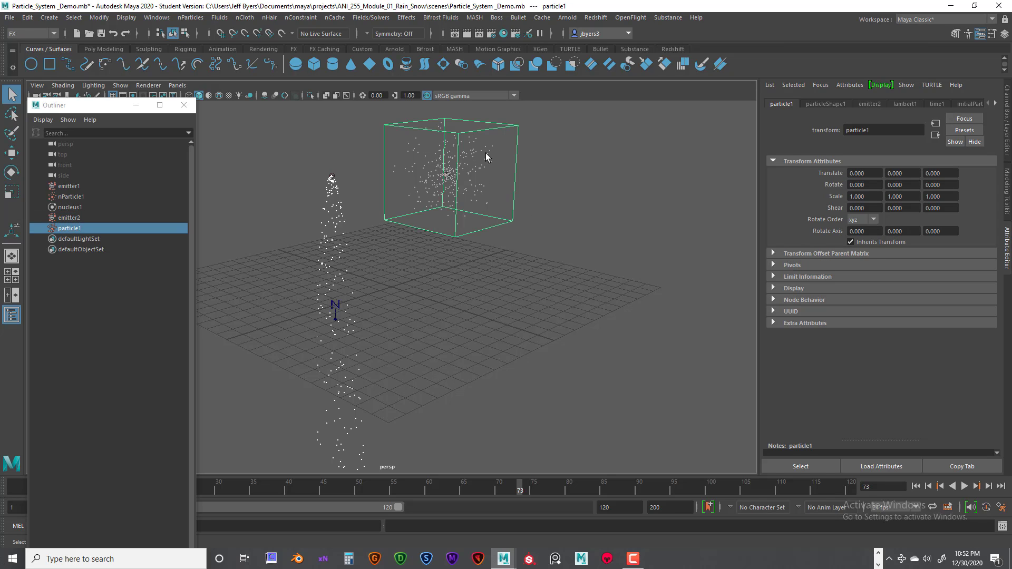
pyautogui.moveTo(456, 153)
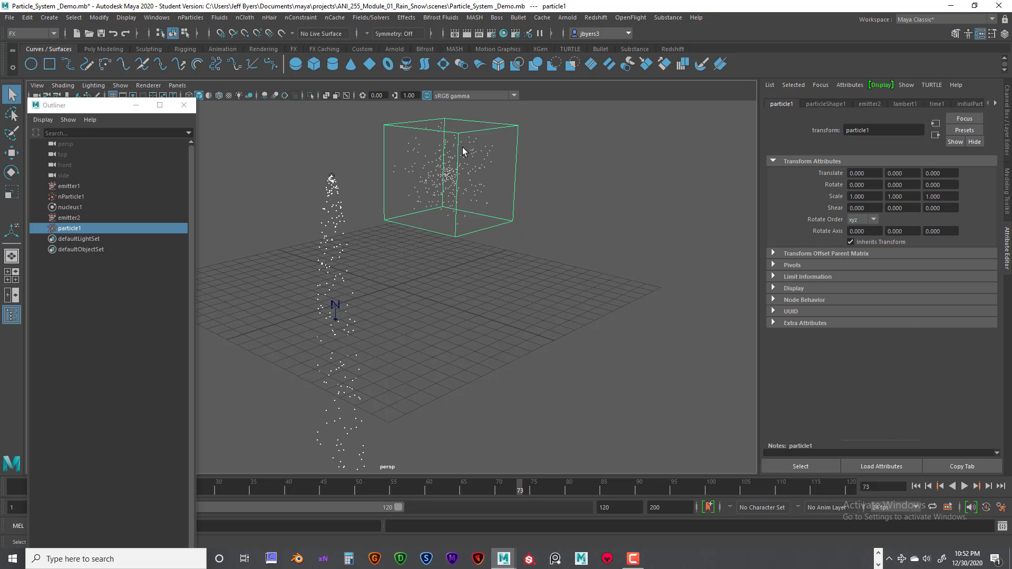
pyautogui.moveTo(472, 145)
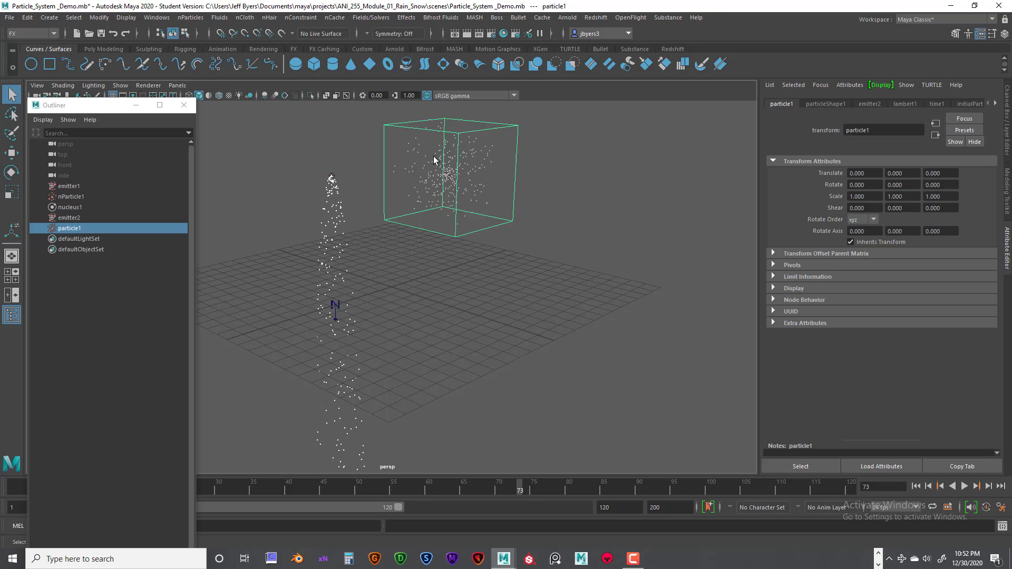
pyautogui.moveTo(471, 187)
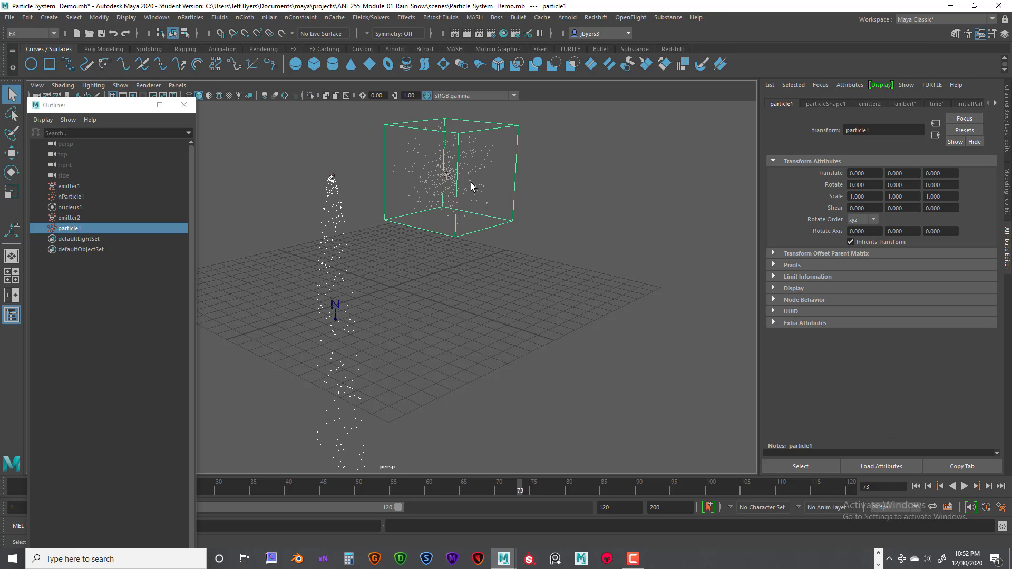
pyautogui.moveTo(449, 180)
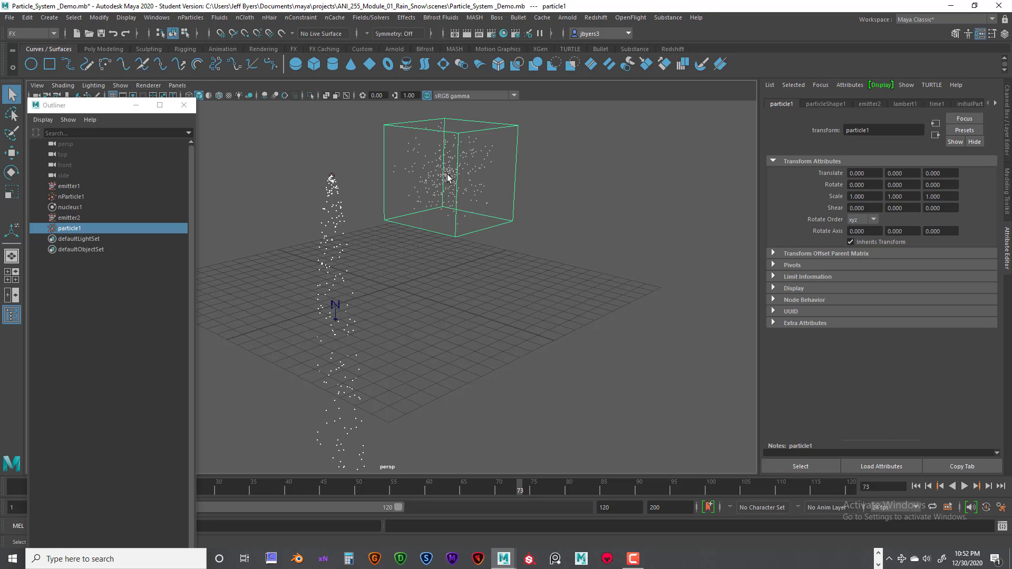
pyautogui.moveTo(390, 247)
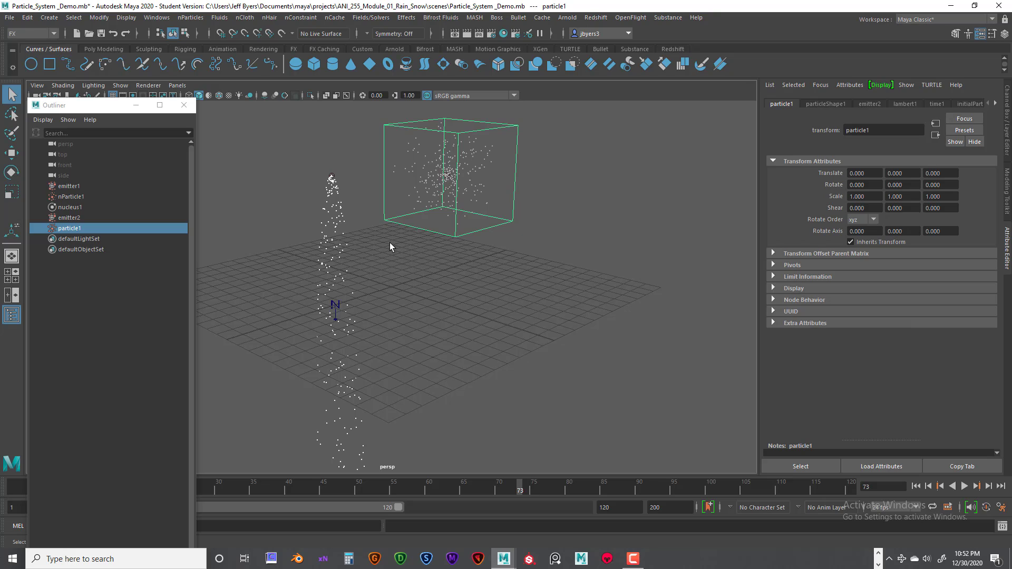
pyautogui.click(71, 196)
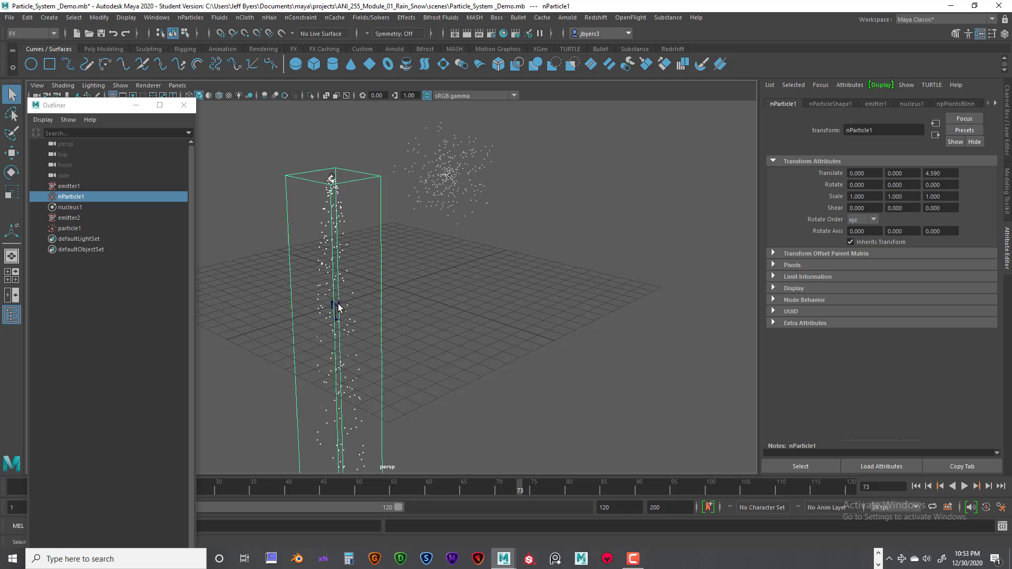
pyautogui.moveTo(423, 307)
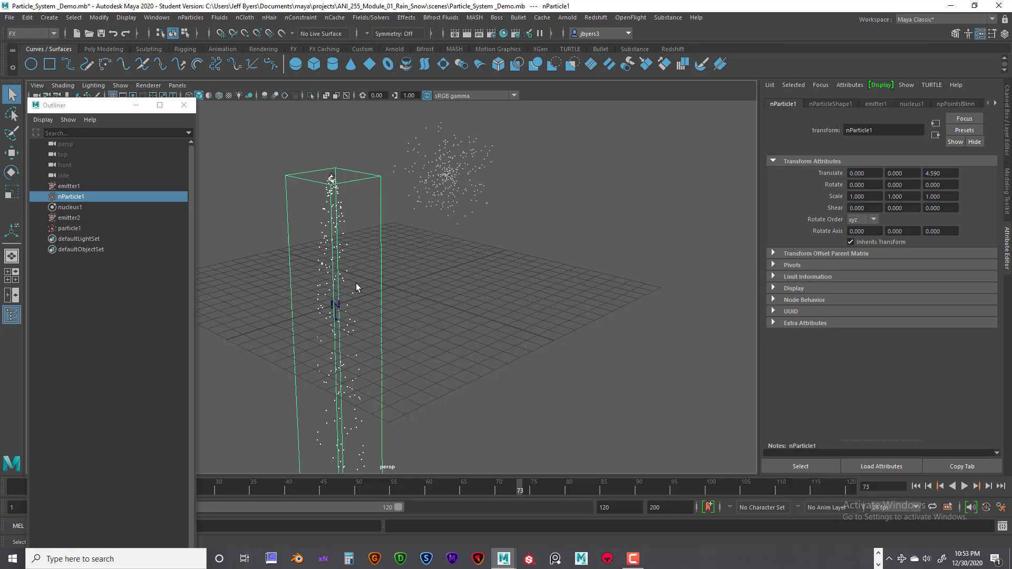
pyautogui.moveTo(353, 221)
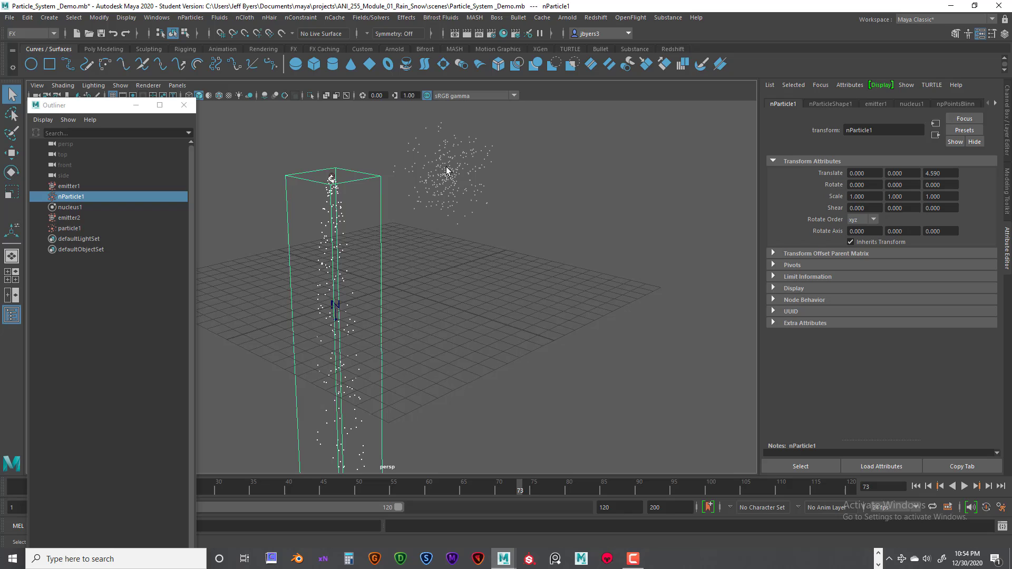
pyautogui.moveTo(512, 121)
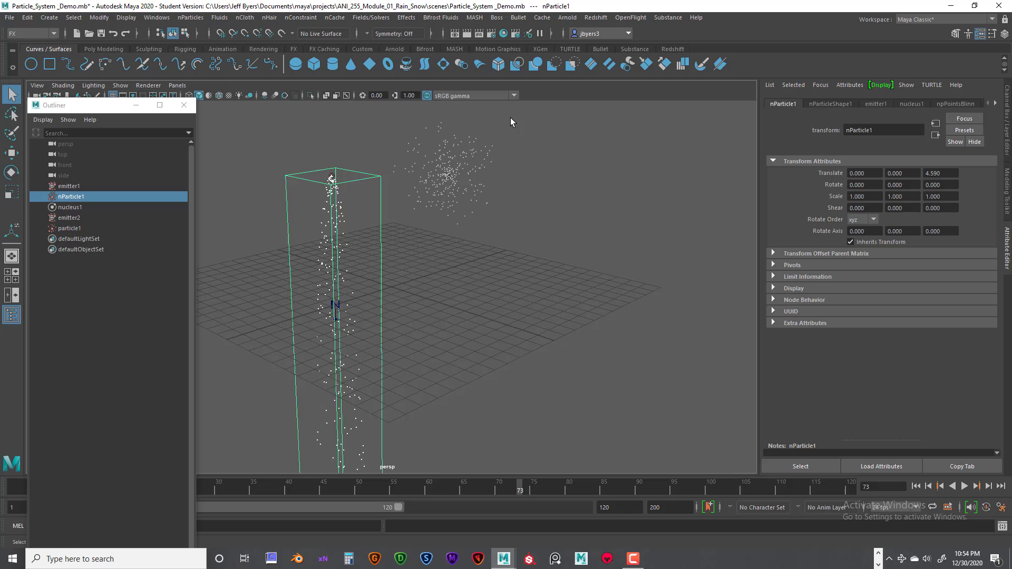
pyautogui.moveTo(451, 135)
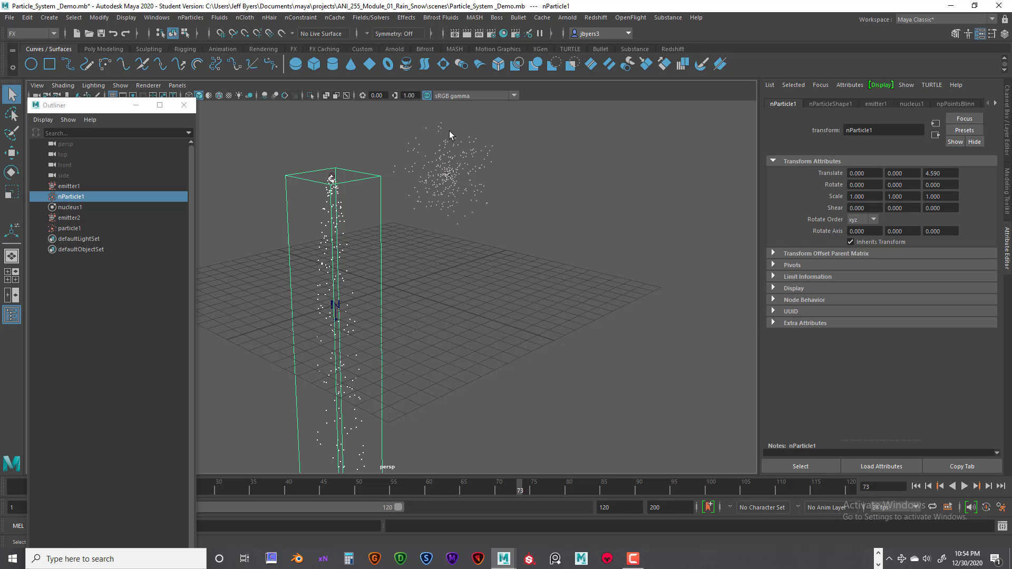
pyautogui.moveTo(434, 125)
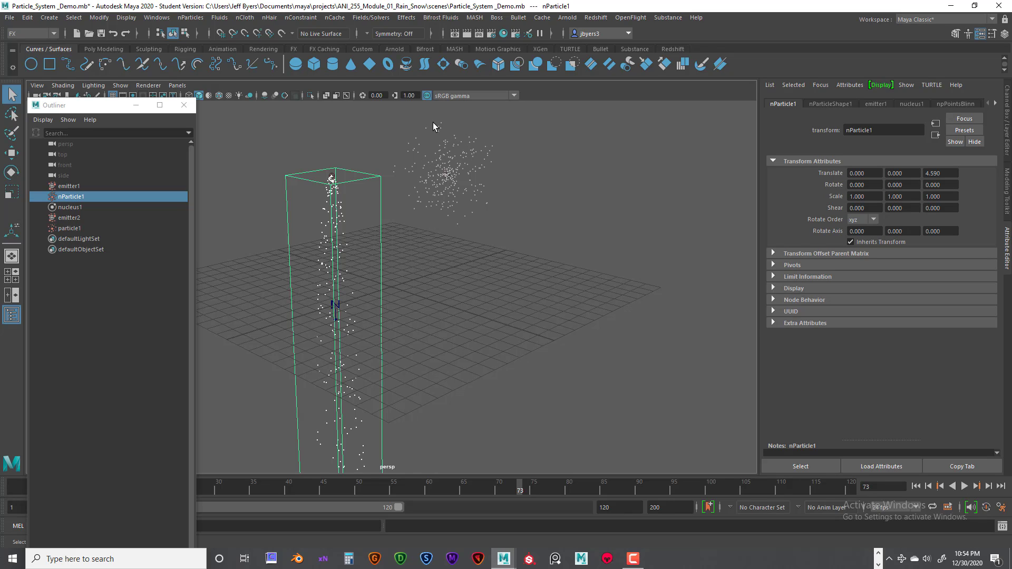
# Step: Select the floating cloud with emitter2 and show emitter2 at translate 4.377, 7.639, 0
pyautogui.moveTo(433, 126); pyautogui.dragTo(521, 223)
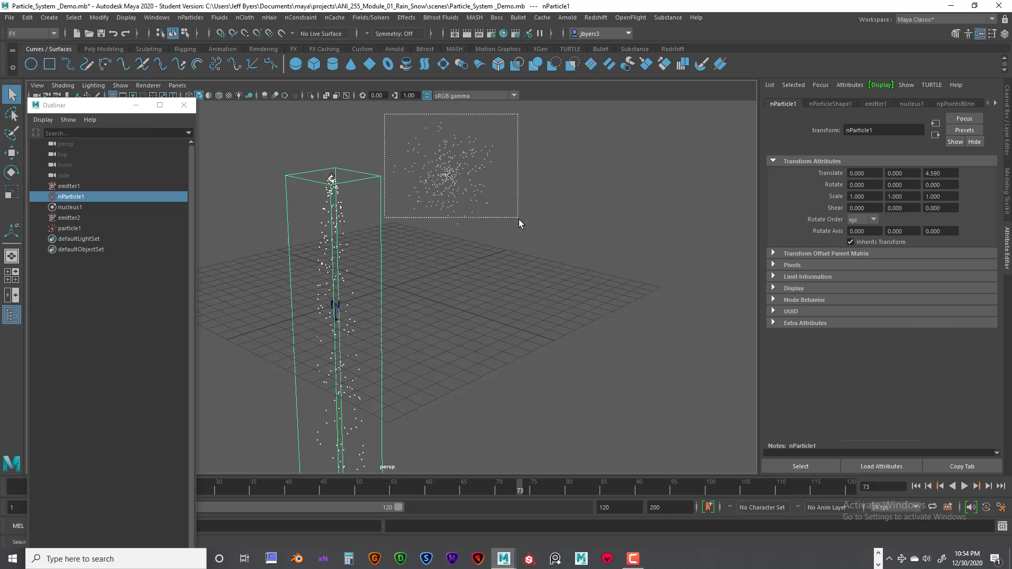
pyautogui.click(69, 217)
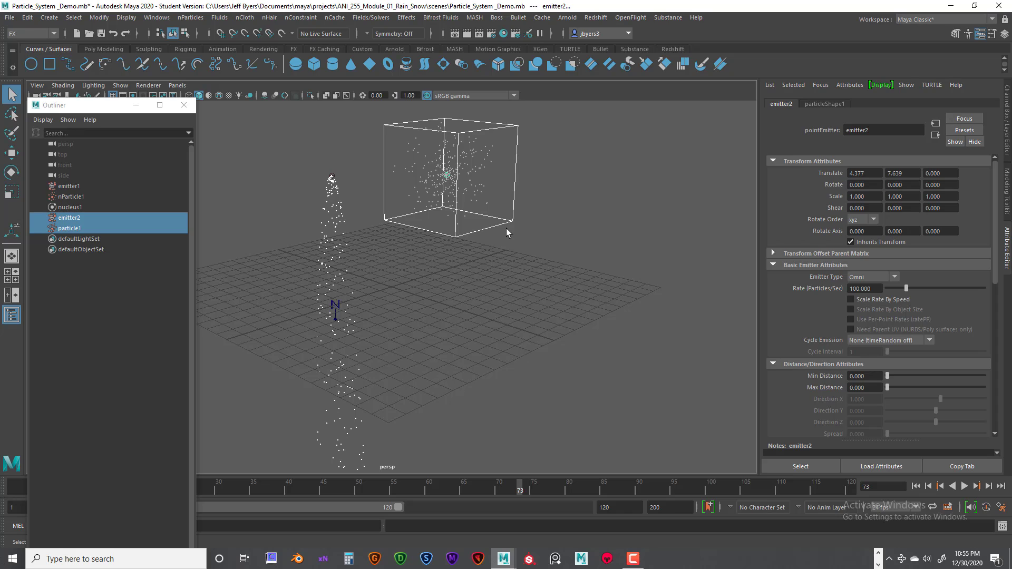
pyautogui.moveTo(450, 215)
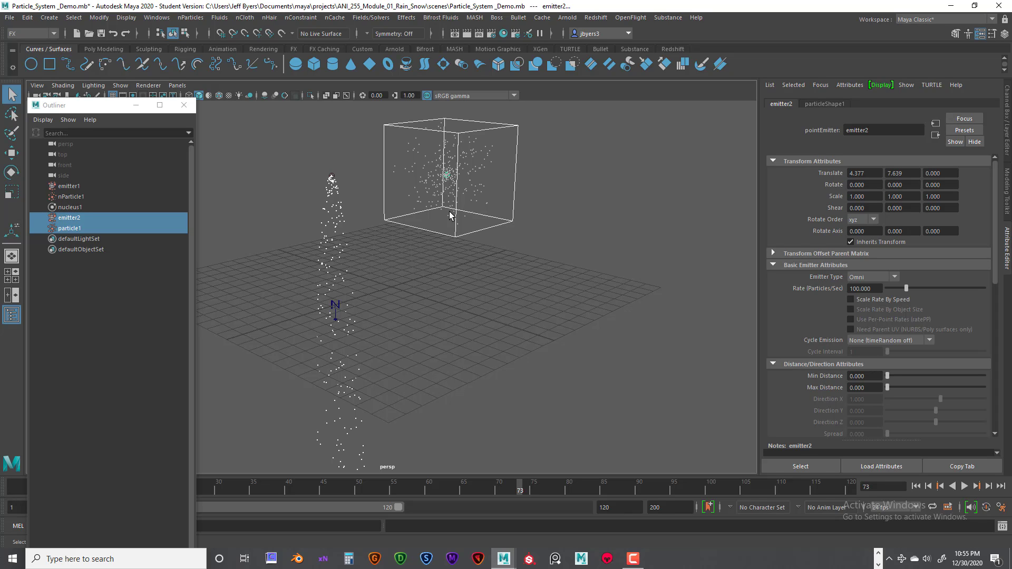
pyautogui.moveTo(322, 161)
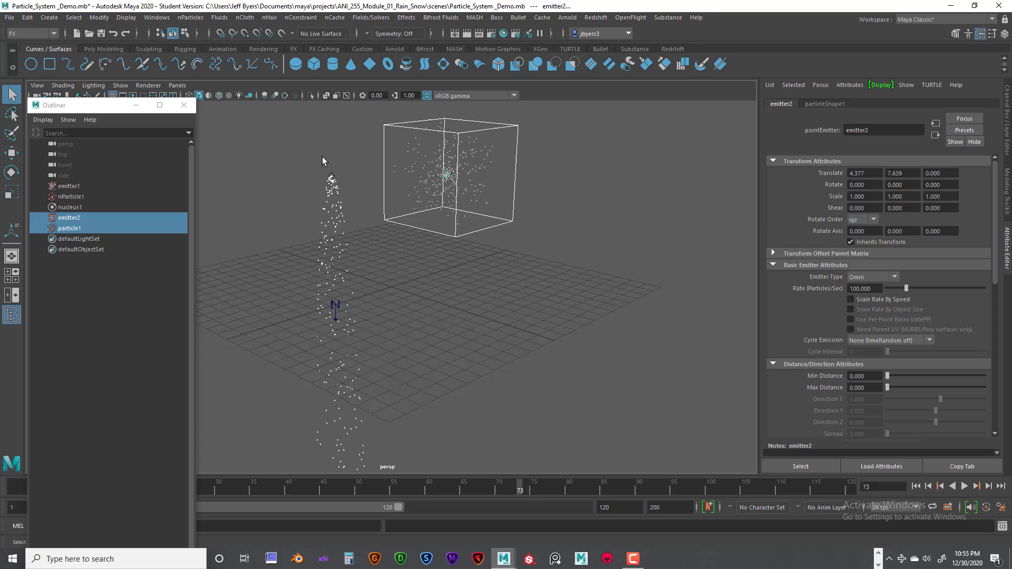
# Step: Deselect emitter2 so no object's attributes are displayed at frame 73
pyautogui.click(71, 196)
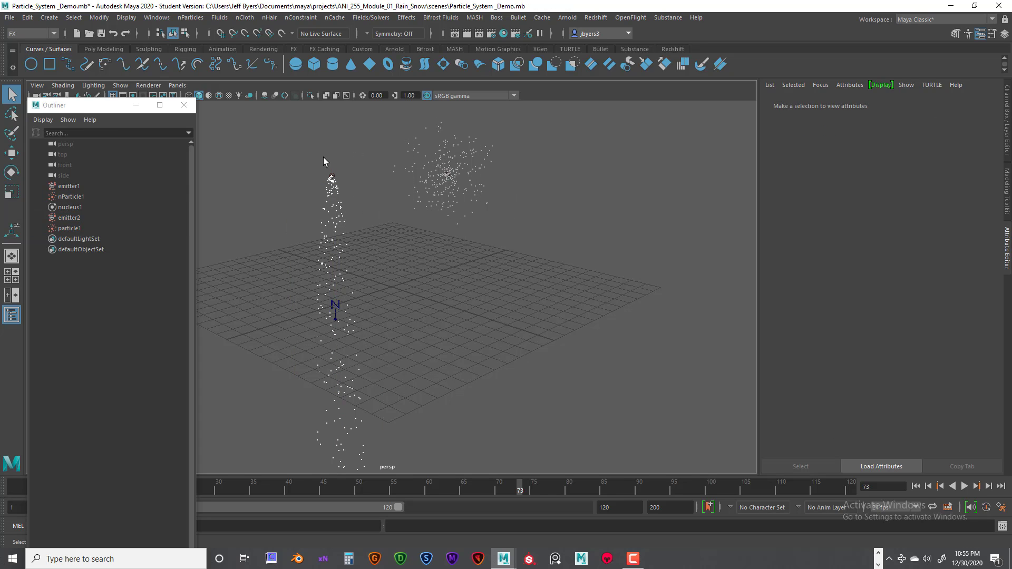
pyautogui.moveTo(310, 161)
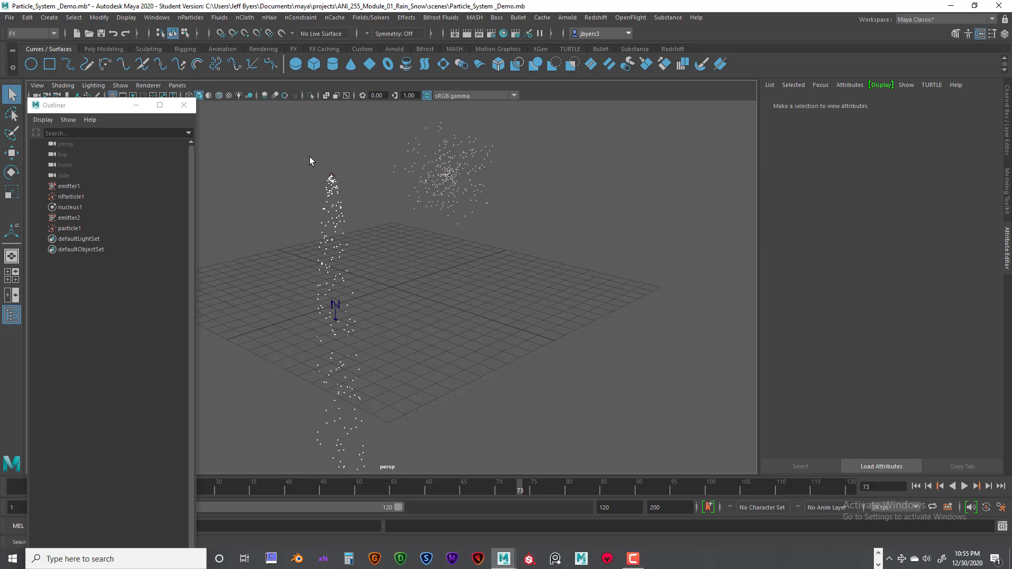
pyautogui.click(71, 197)
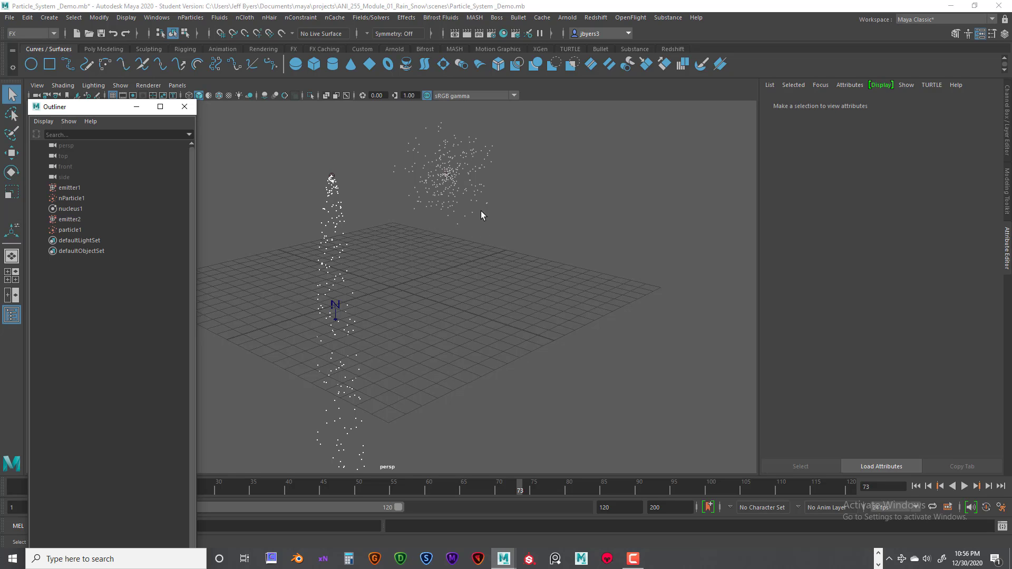
pyautogui.moveTo(436, 167)
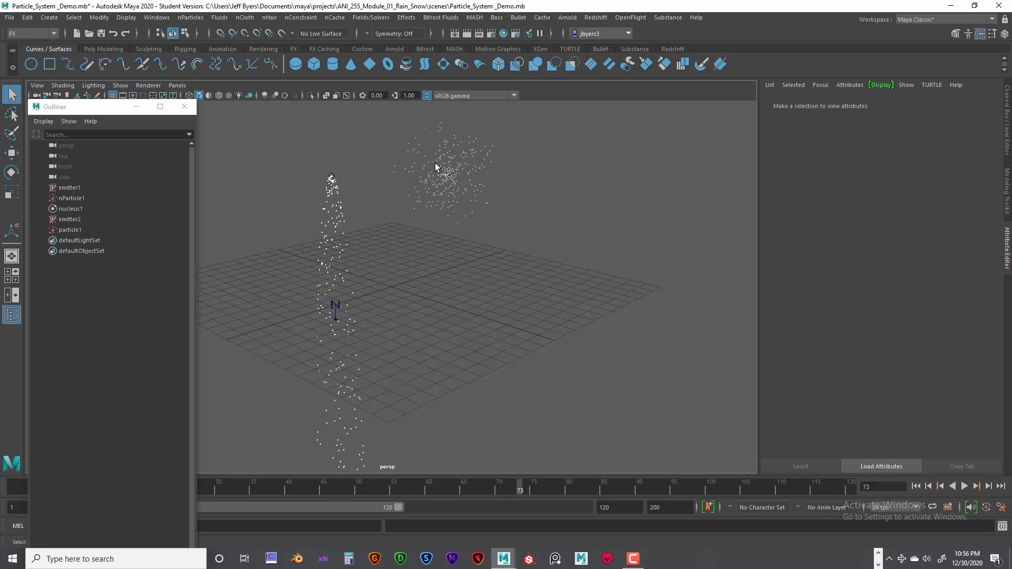
pyautogui.moveTo(444, 166)
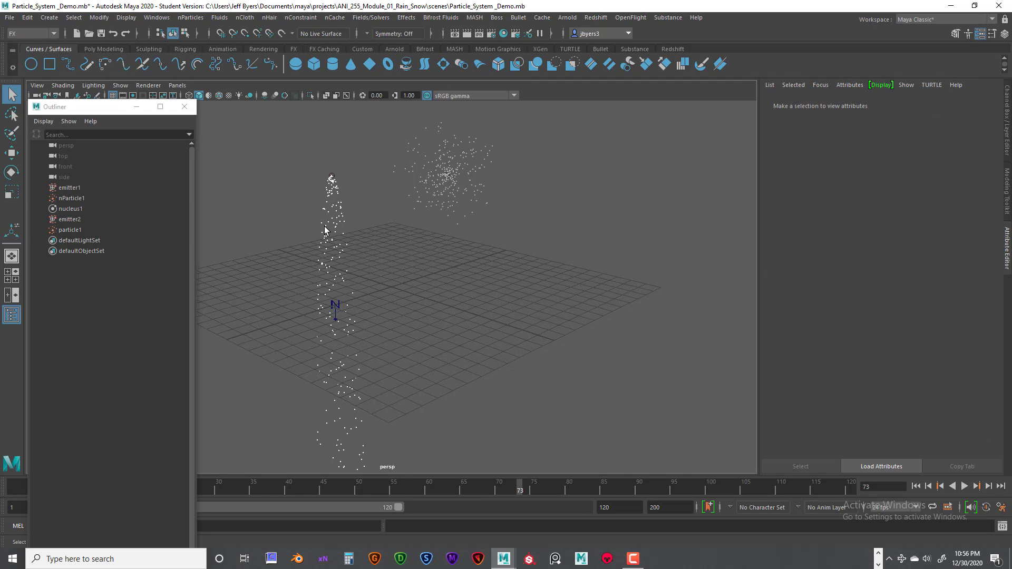
pyautogui.moveTo(292, 198)
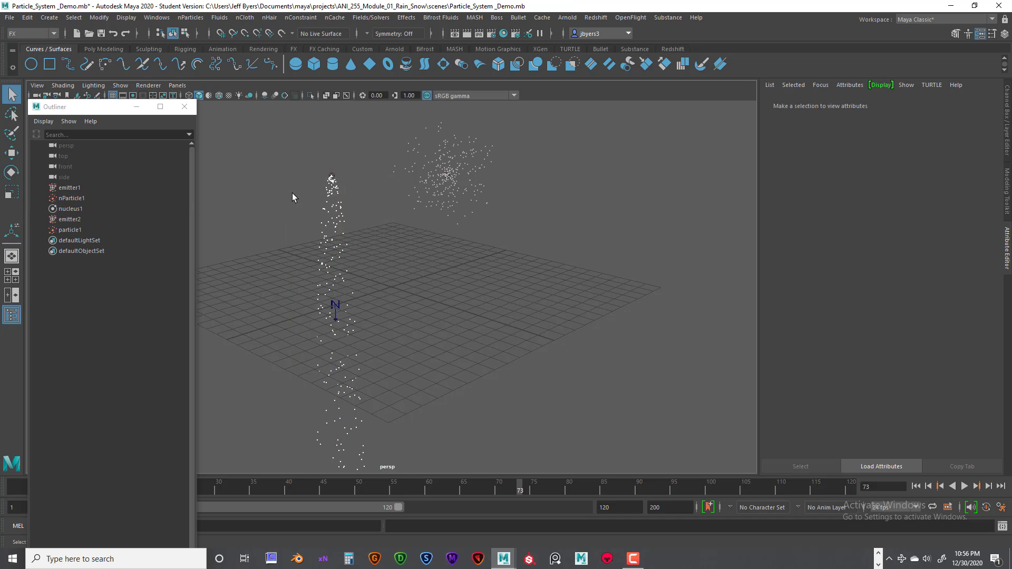
# Step: Replay nParticle1 emission to frame 84, then review nucleus1's gravity 9.8 and wind settings
pyautogui.click(70, 199)
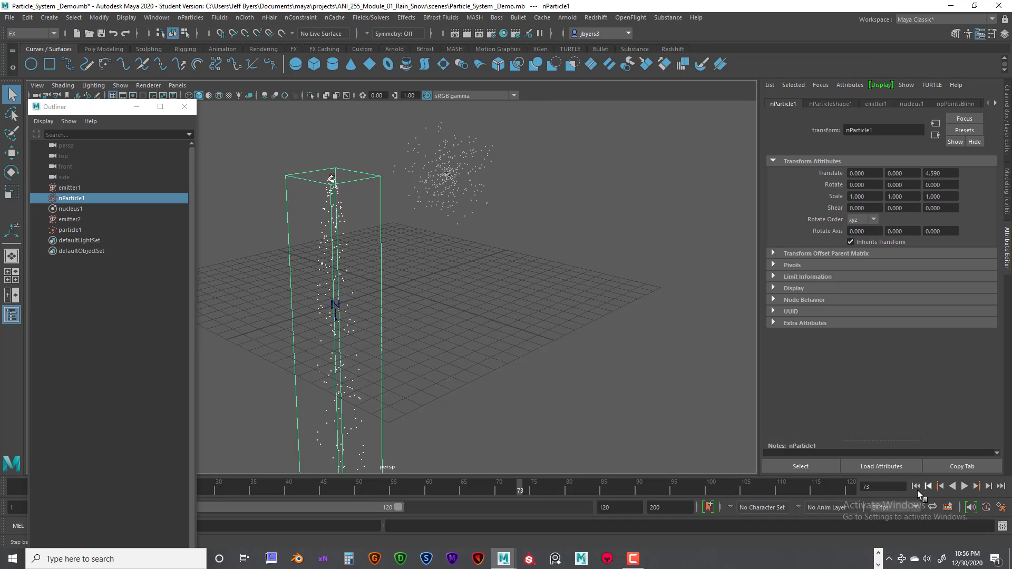
pyautogui.click(964, 486)
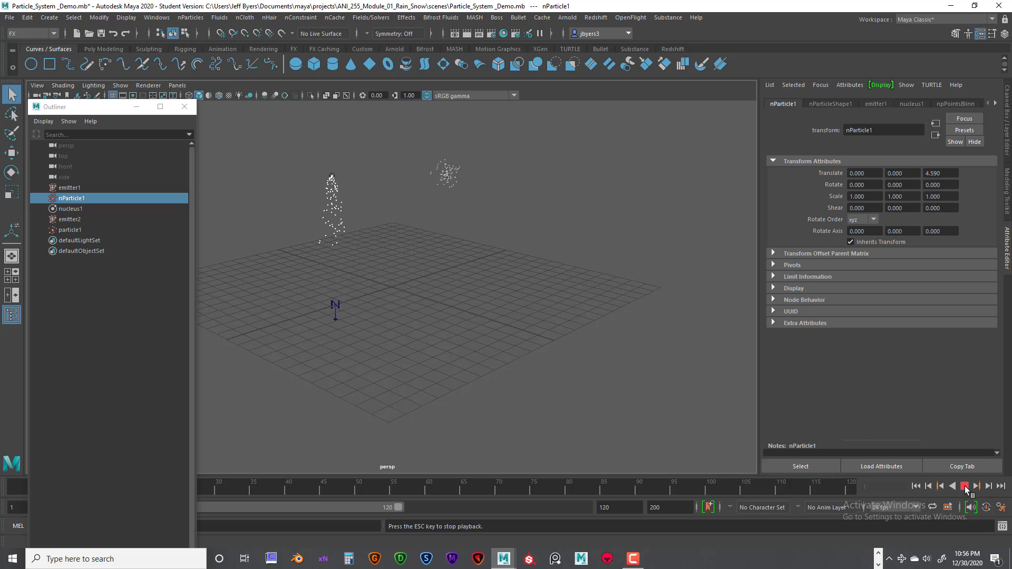
pyautogui.click(965, 486)
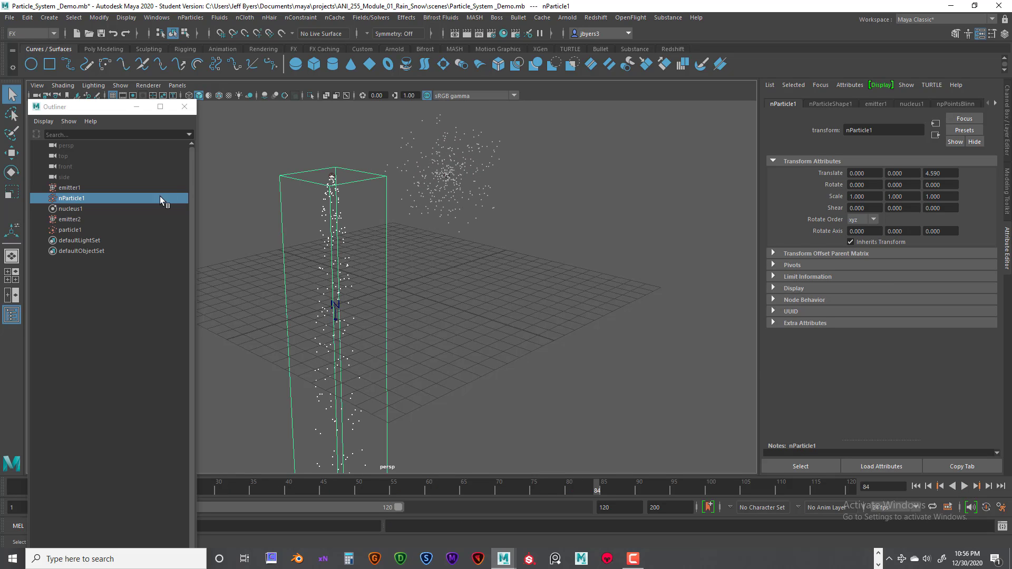
pyautogui.click(70, 209)
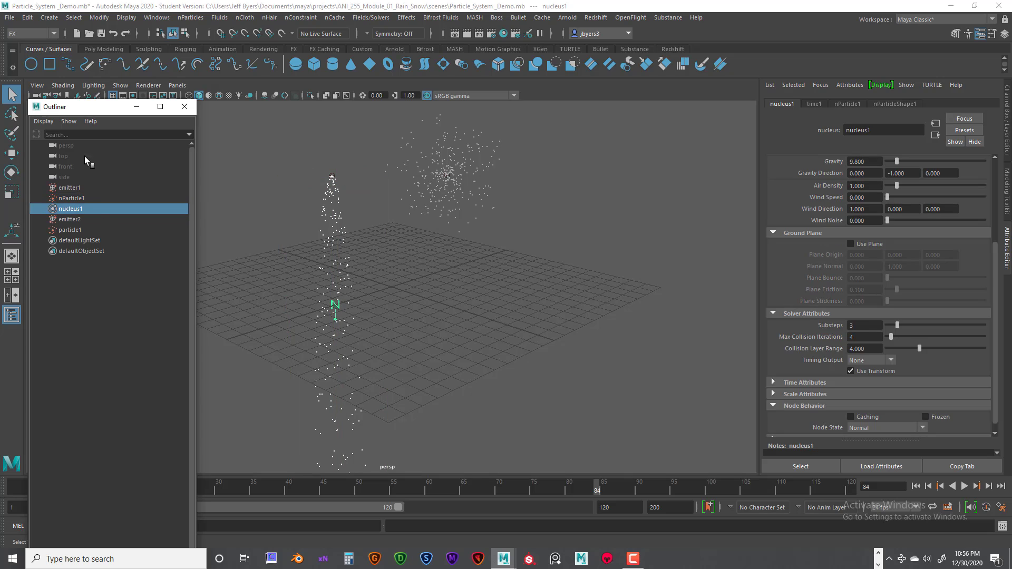
pyautogui.moveTo(517, 356)
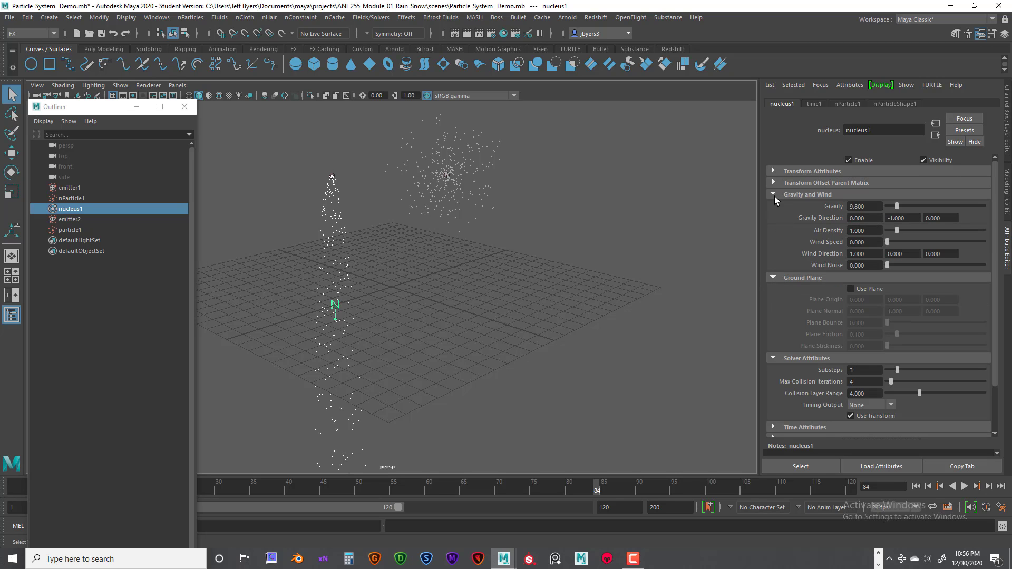
pyautogui.click(773, 194)
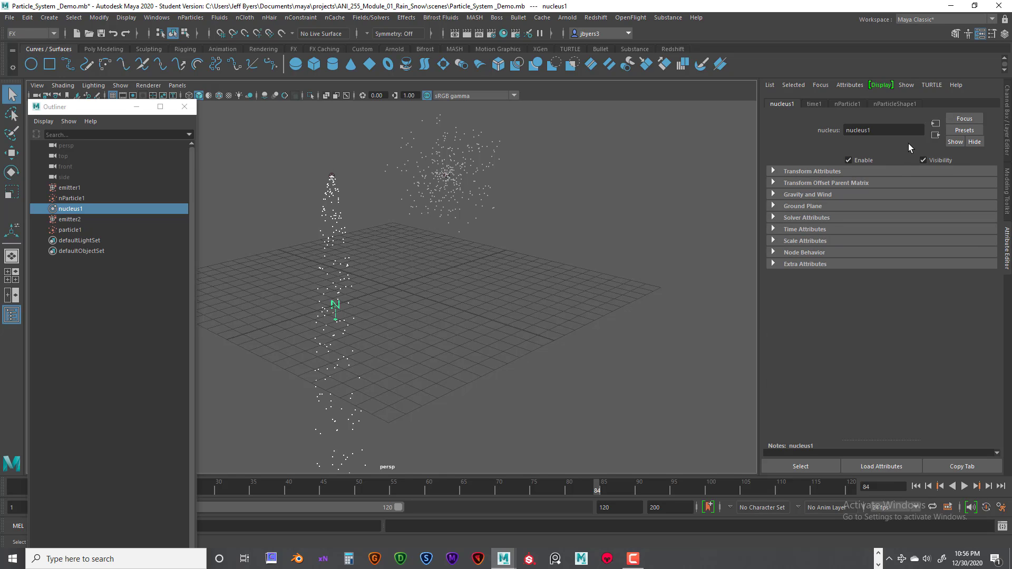
pyautogui.moveTo(837, 172)
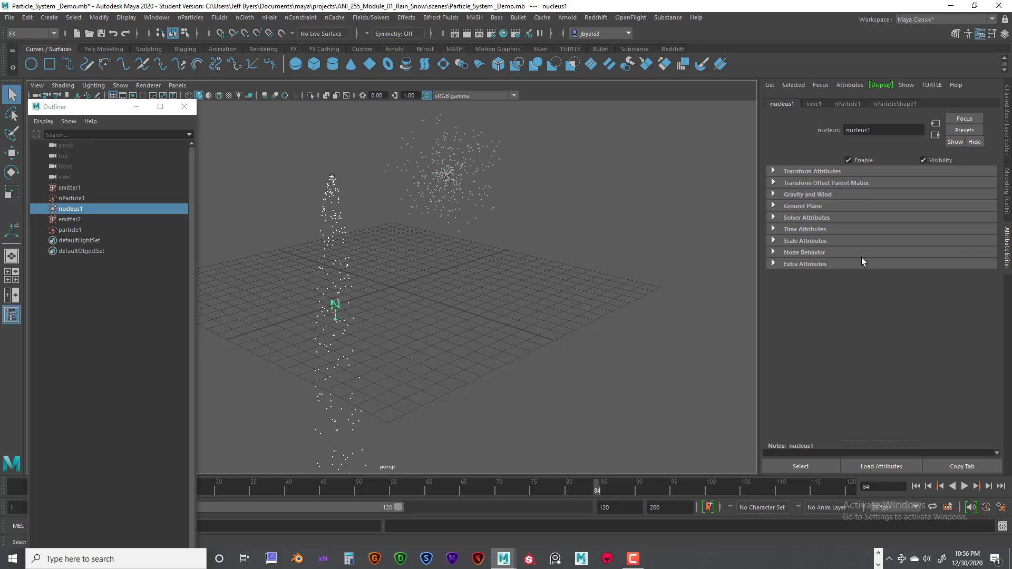
pyautogui.moveTo(775, 197)
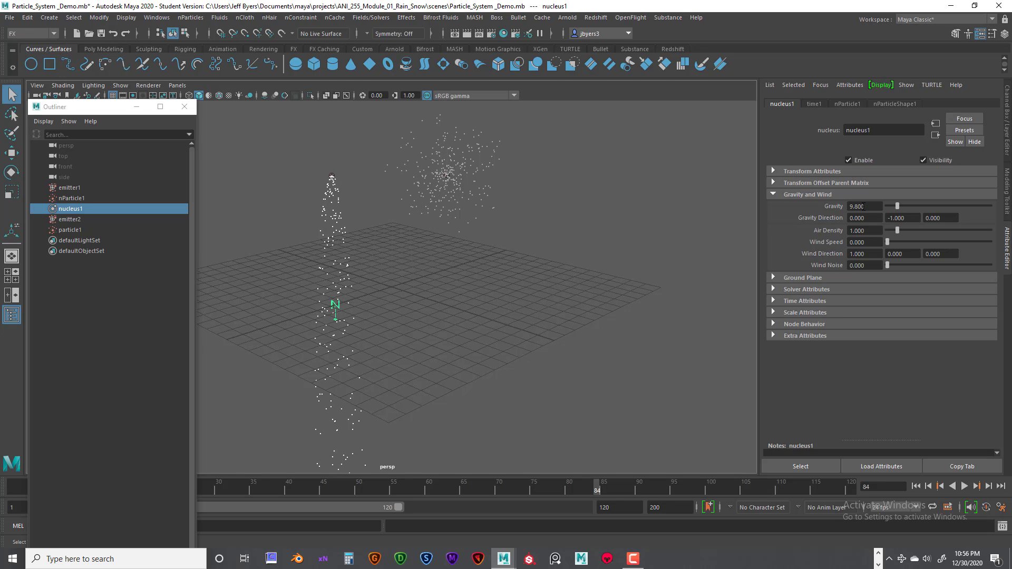
pyautogui.moveTo(877, 107)
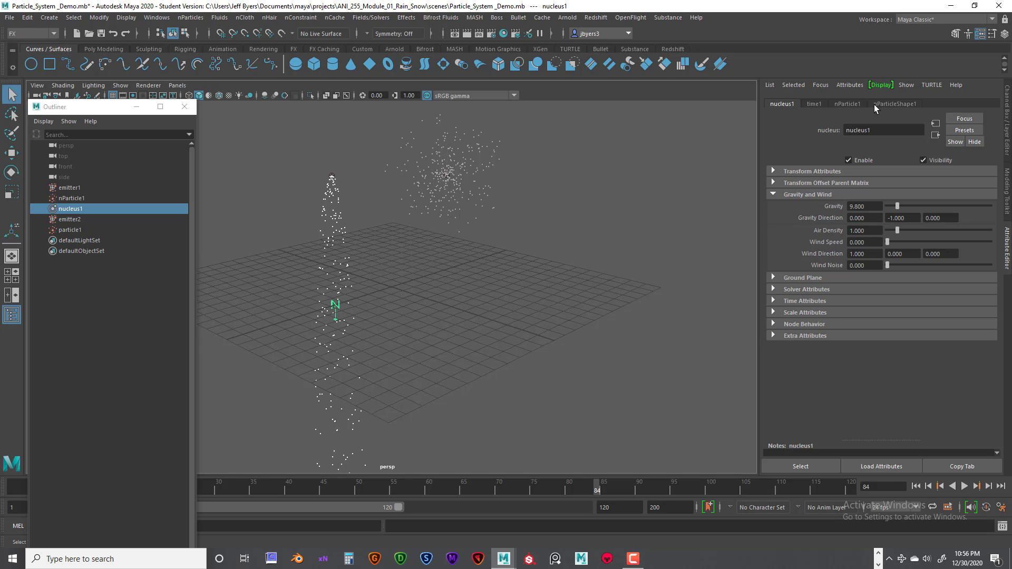
# Step: In nParticleShape1 Dynamic Properties, enable Ignore Solver Gravity and Ignore Solver Wind
pyautogui.click(896, 104)
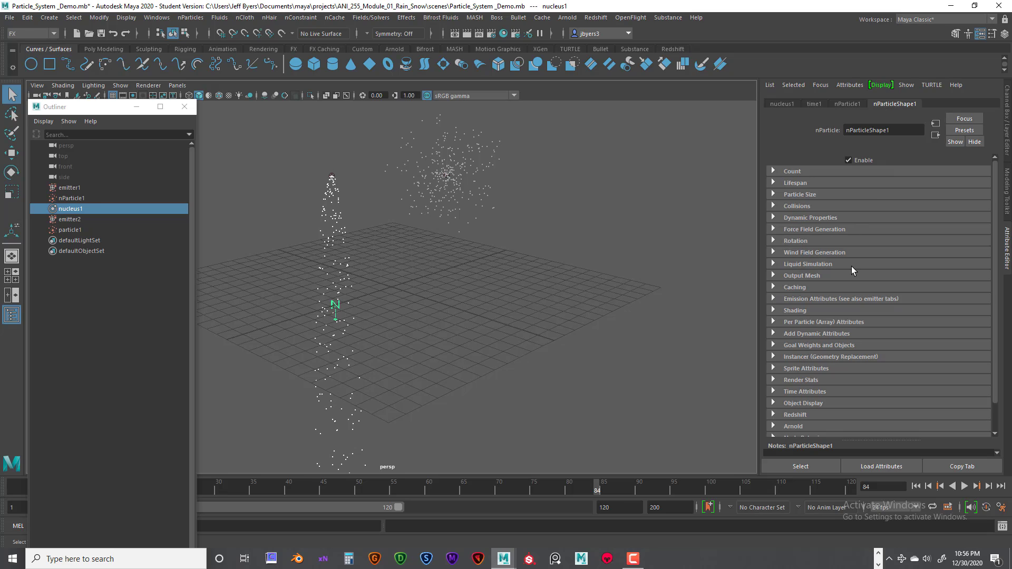
pyautogui.moveTo(776, 232)
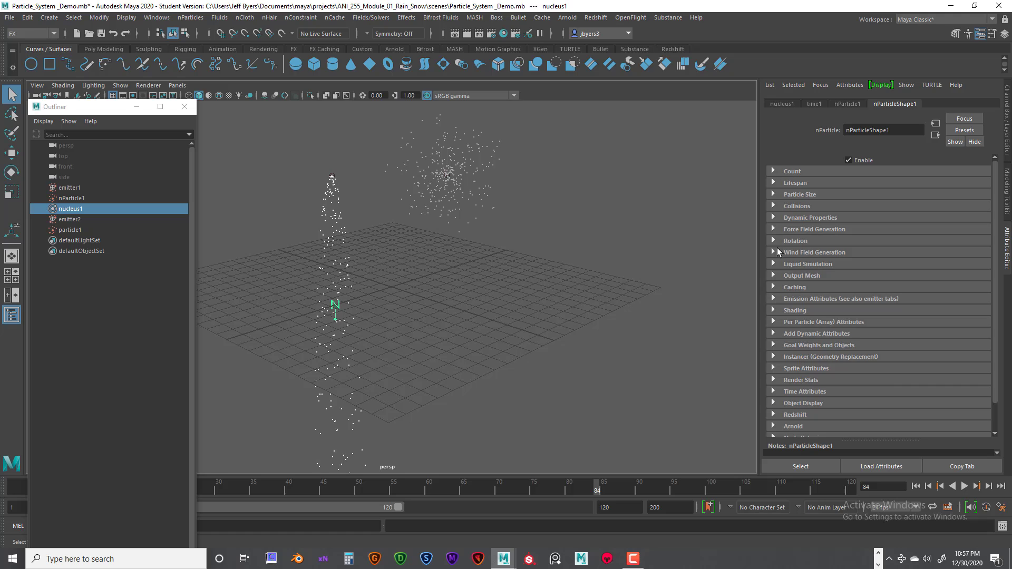
pyautogui.click(809, 217)
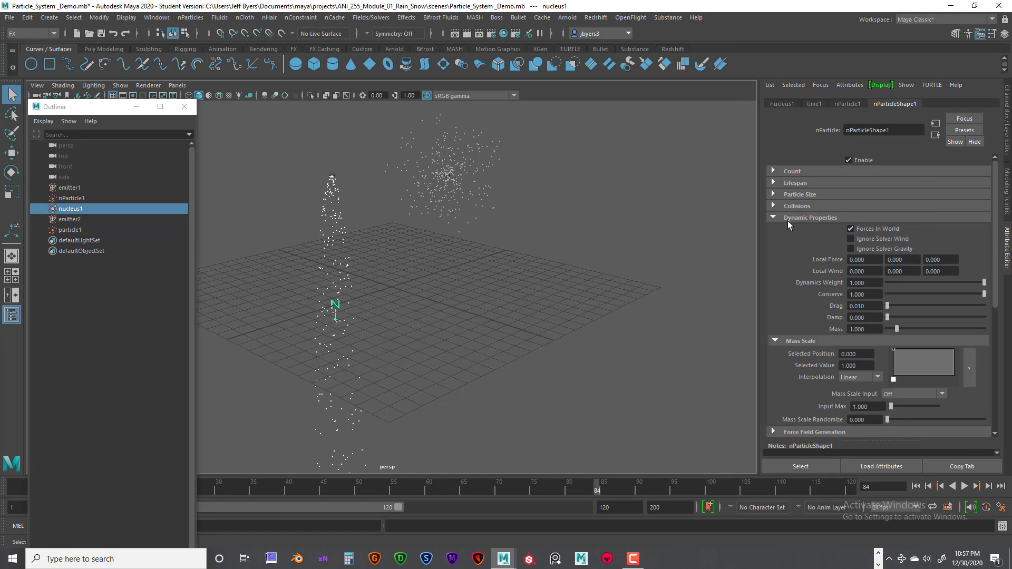
pyautogui.moveTo(908, 147)
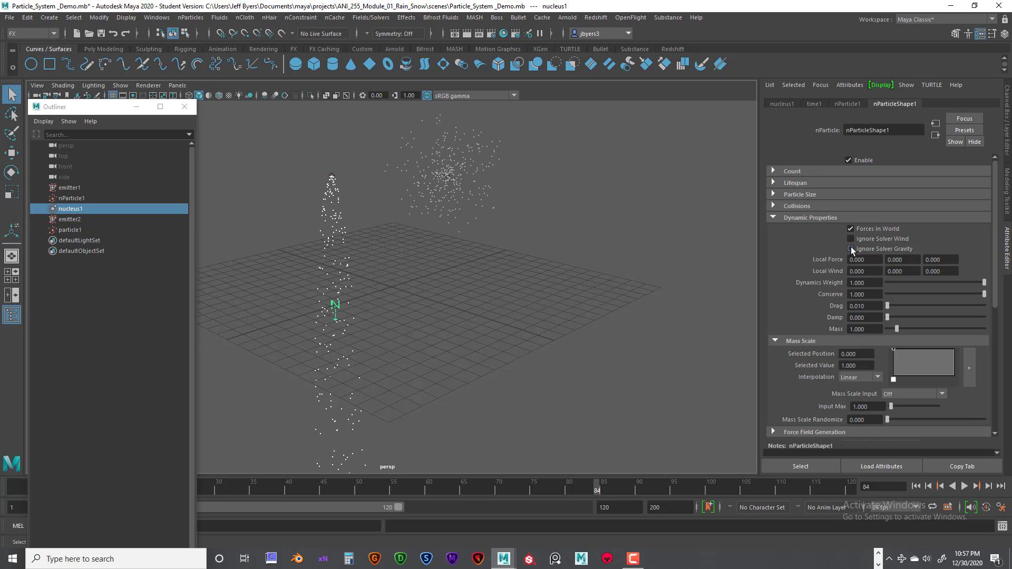
pyautogui.click(851, 248)
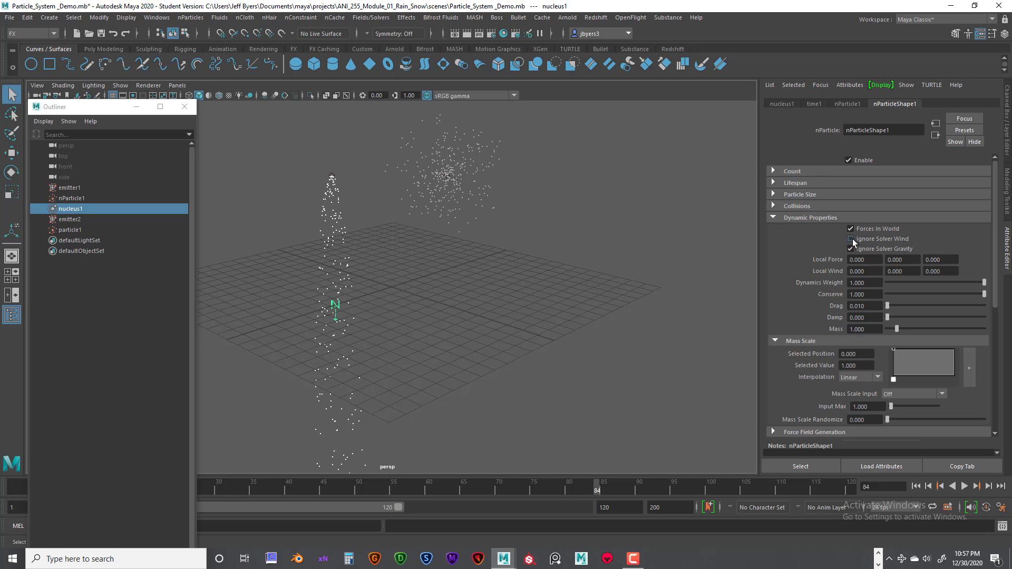
pyautogui.click(853, 239)
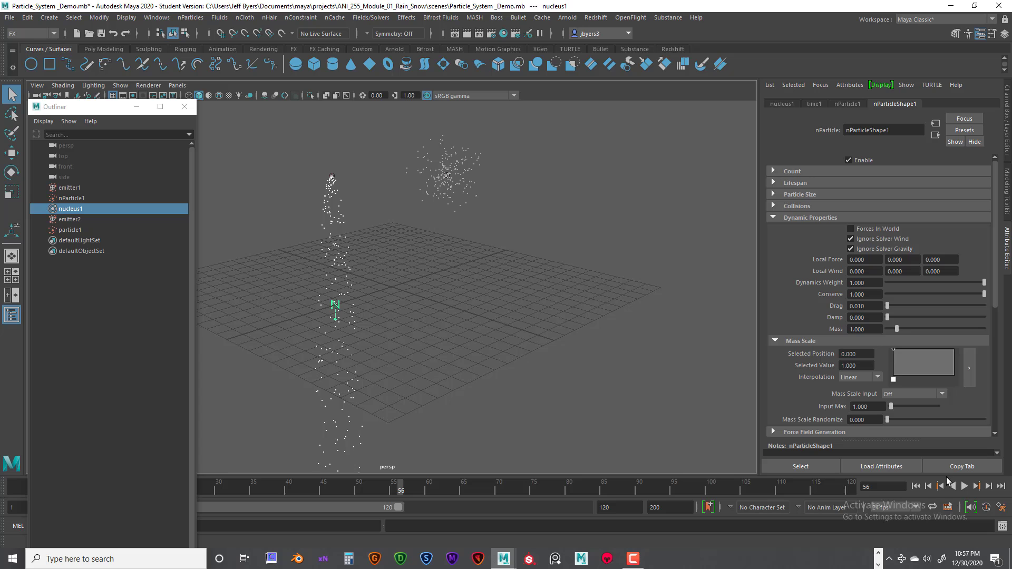
# Step: Replay from the start so the nParticles float as a cloud beside particle1
pyautogui.click(961, 486)
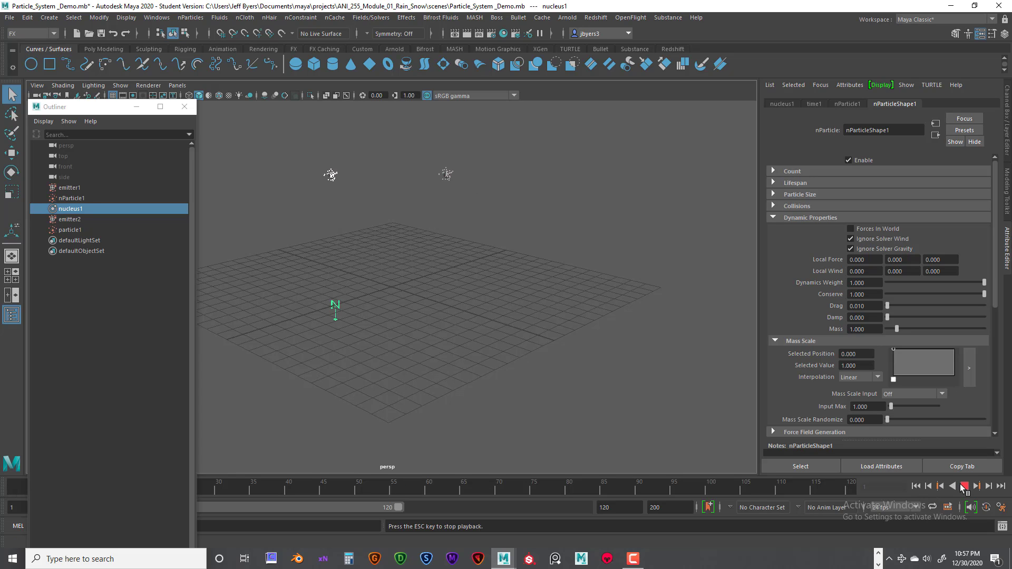
pyautogui.click(965, 486)
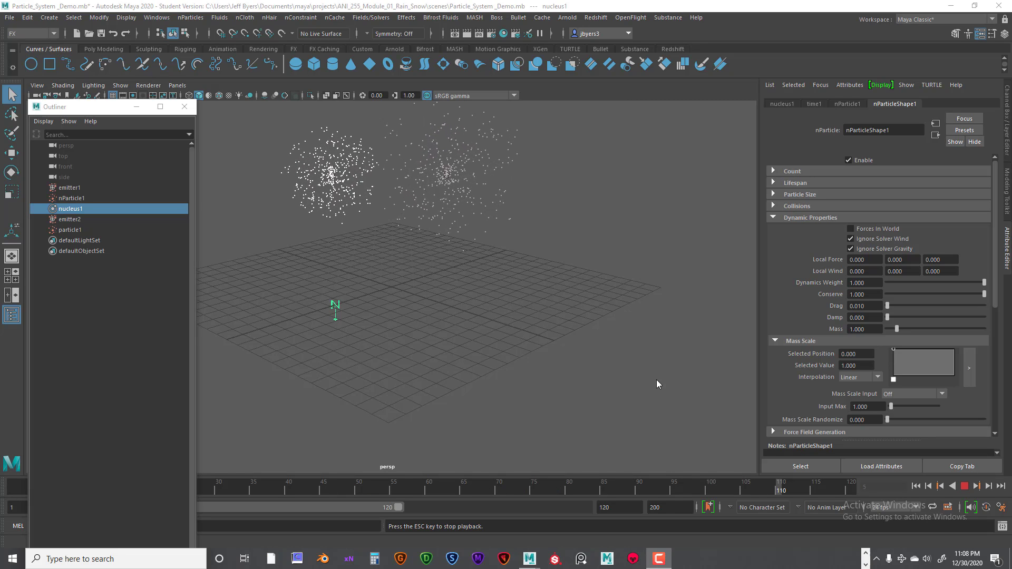
pyautogui.click(266, 486)
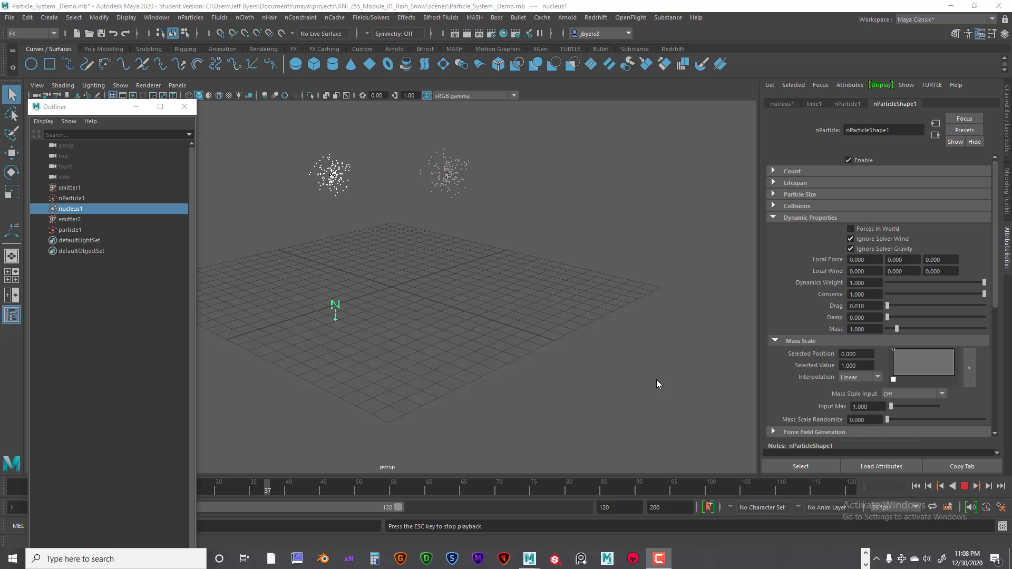